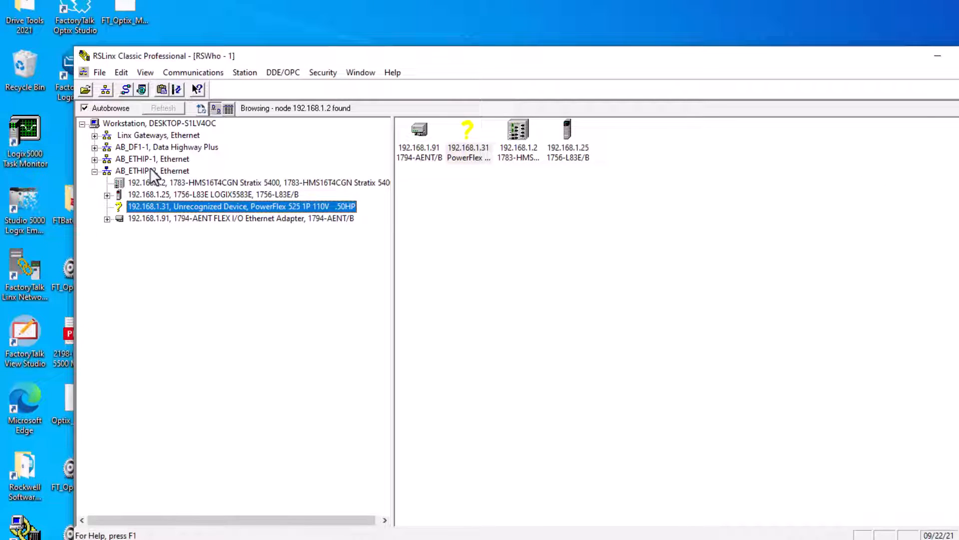
- Select the unrecognized PowerFlex 525 on the Ethernet network and start uploading its EDS from the device
click(145, 170)
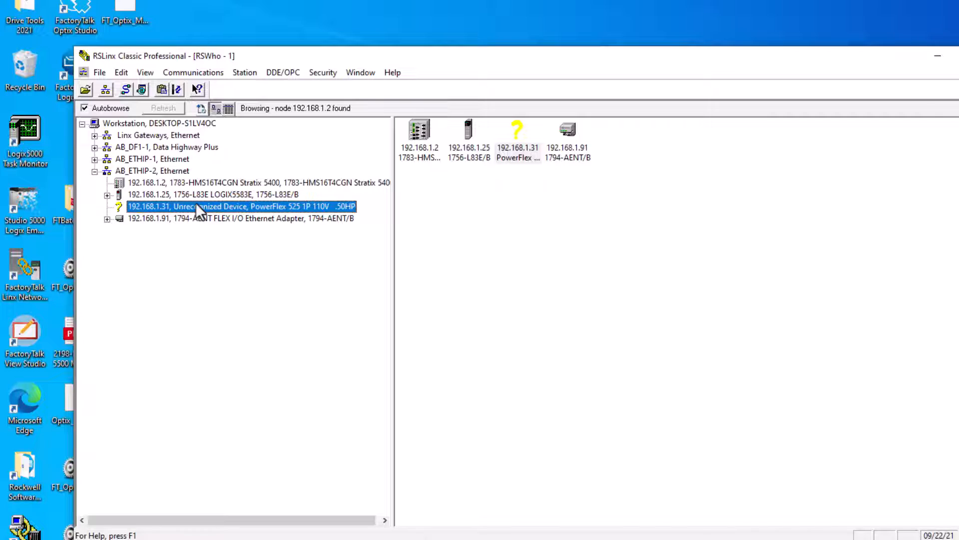
click(152, 171)
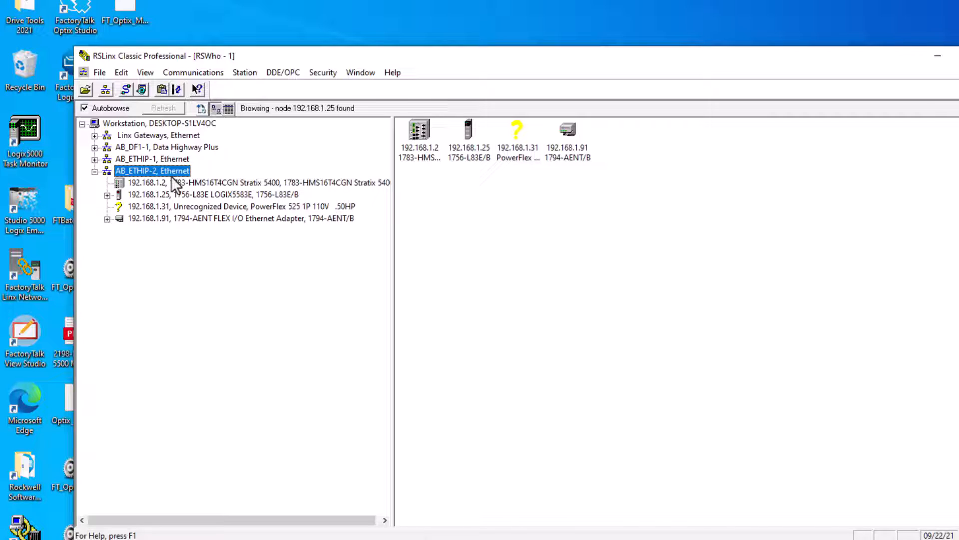
mouse_move(180, 199)
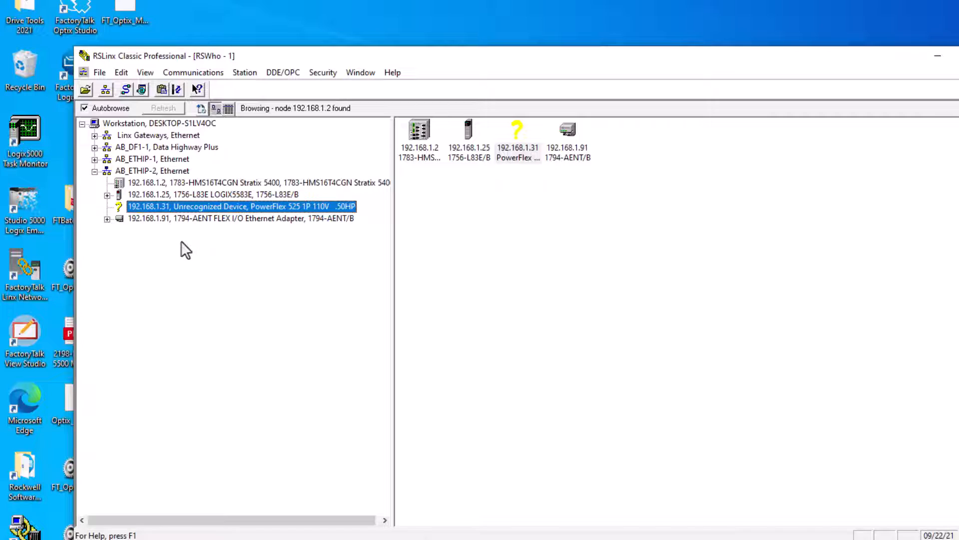
mouse_move(180, 243)
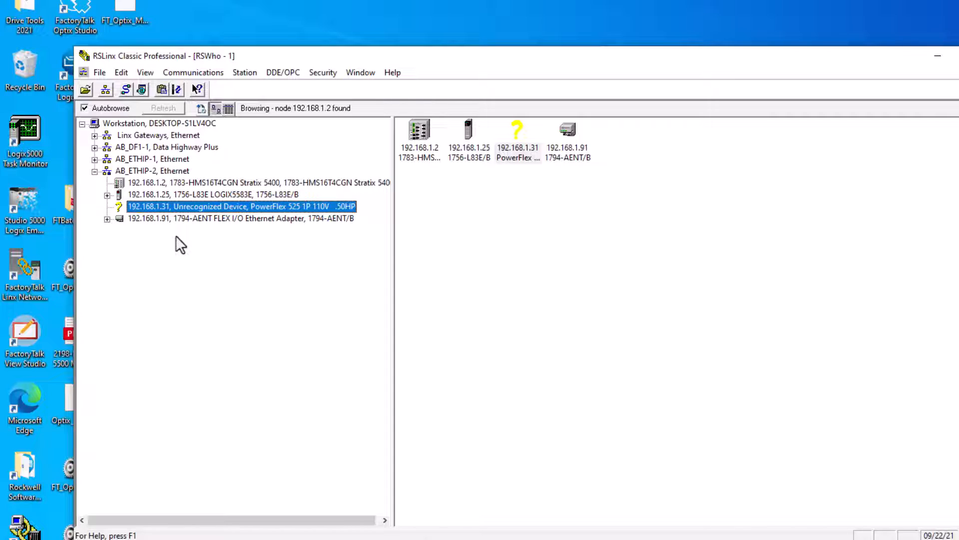
mouse_move(175, 238)
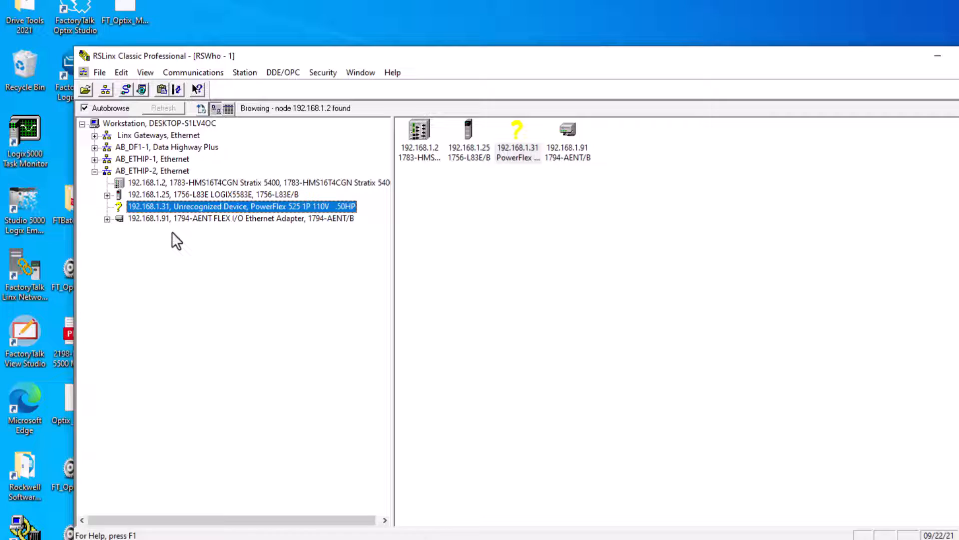
mouse_move(179, 223)
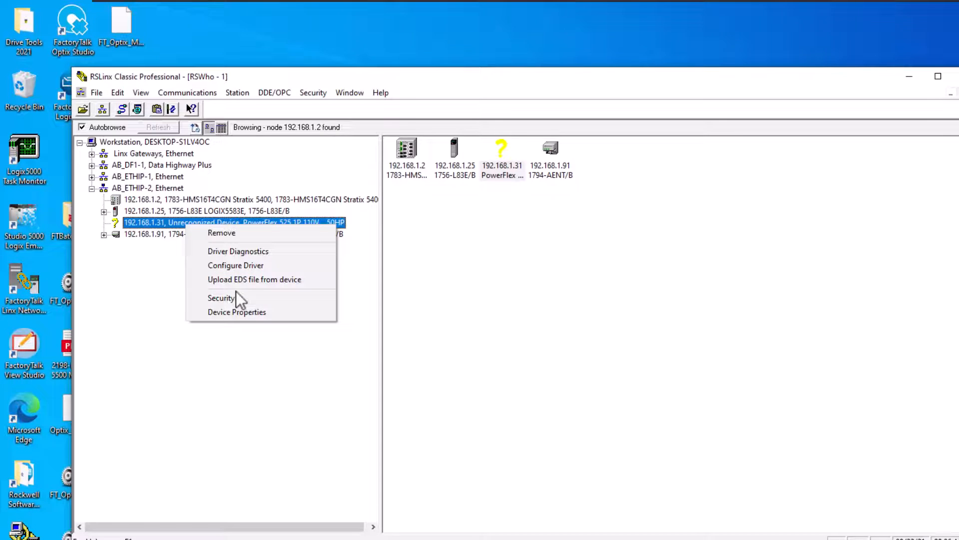
click(255, 280)
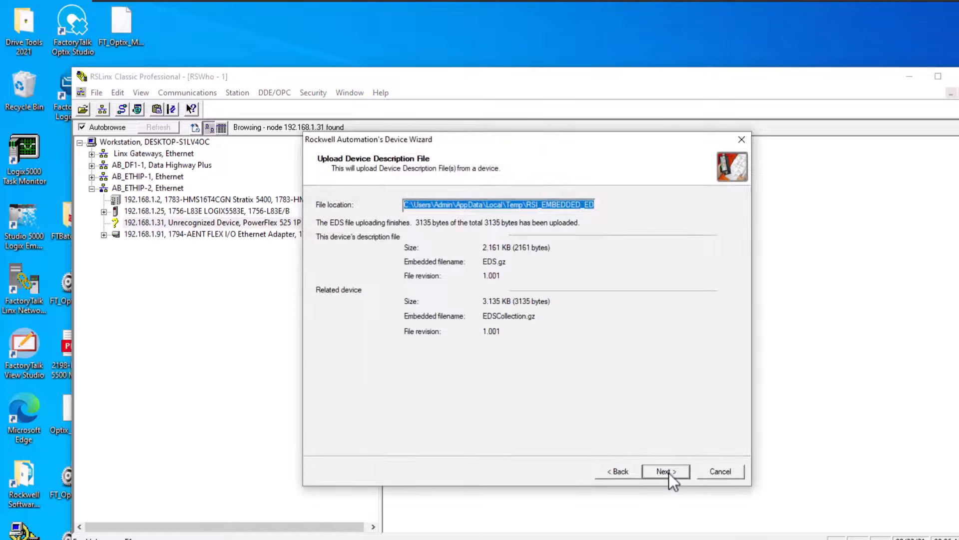
- Finish the device wizard, keeping the default PowerFlex 525 image after the EDS upload
click(669, 471)
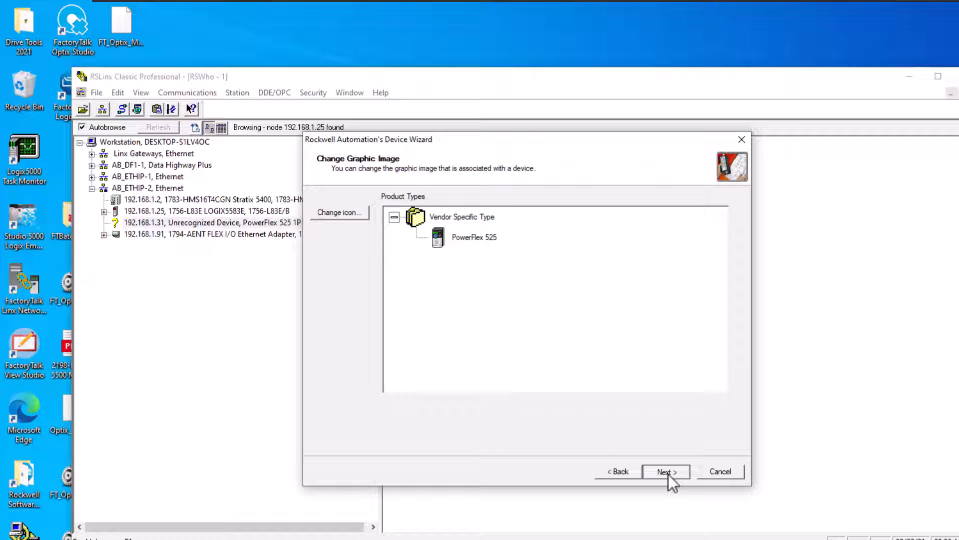
click(669, 471)
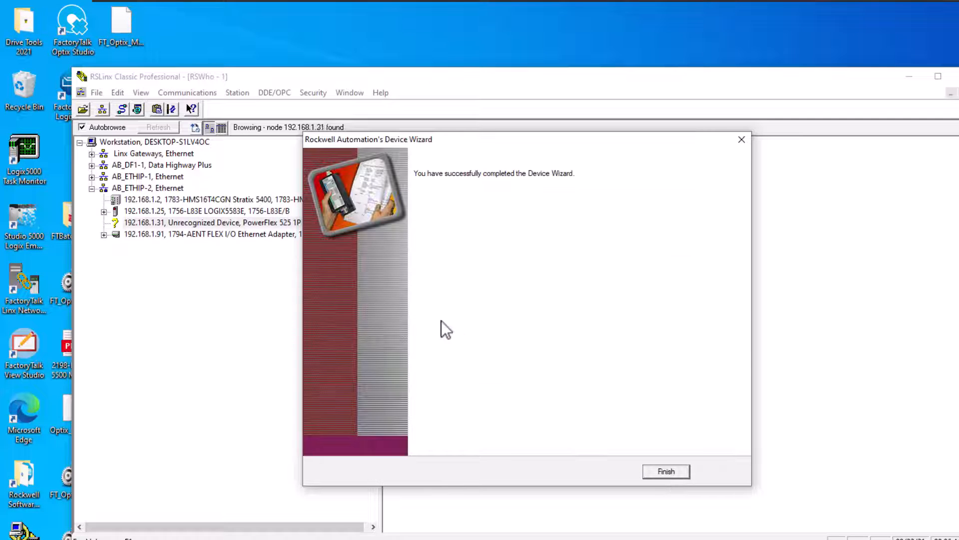
click(669, 471)
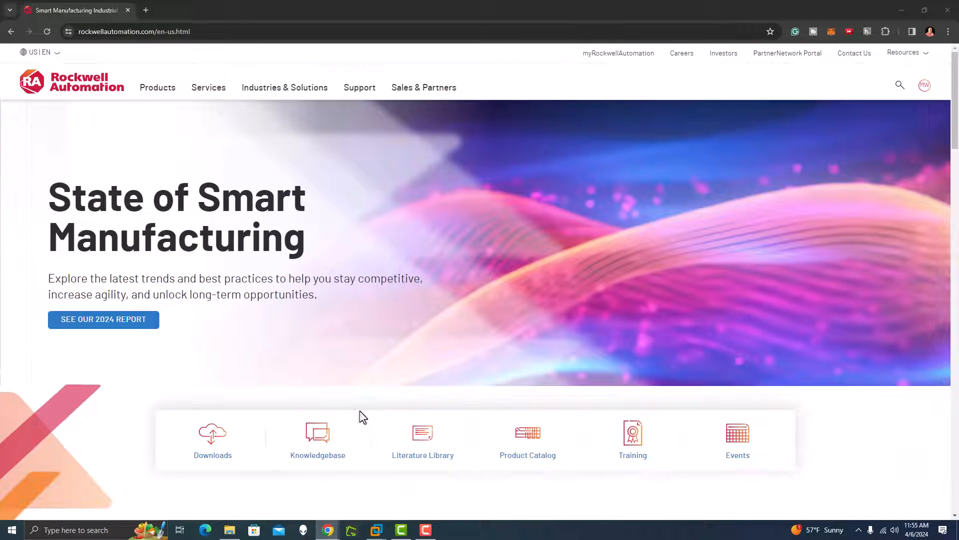
- Search the Rockwell downloads centre for 'powerflex 525' and run the search
click(213, 439)
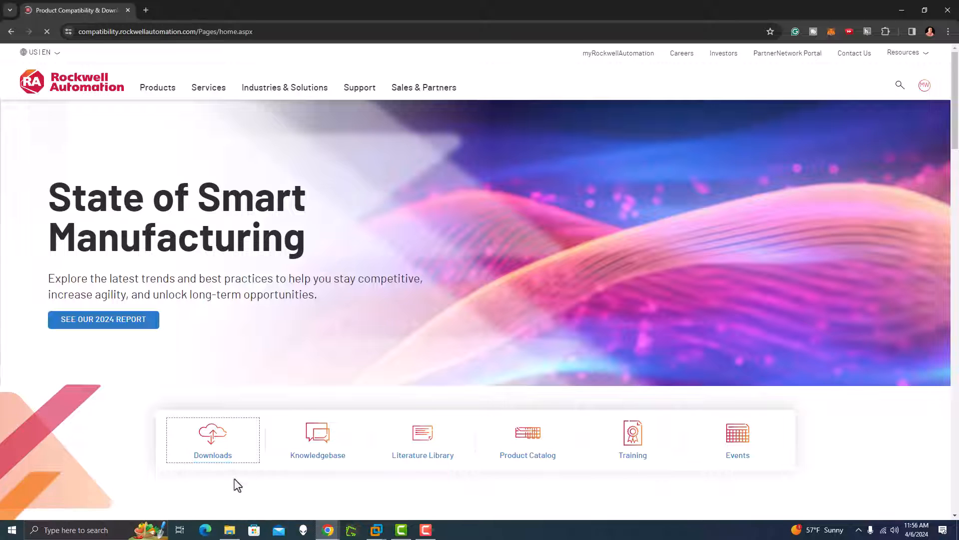
click(213, 440)
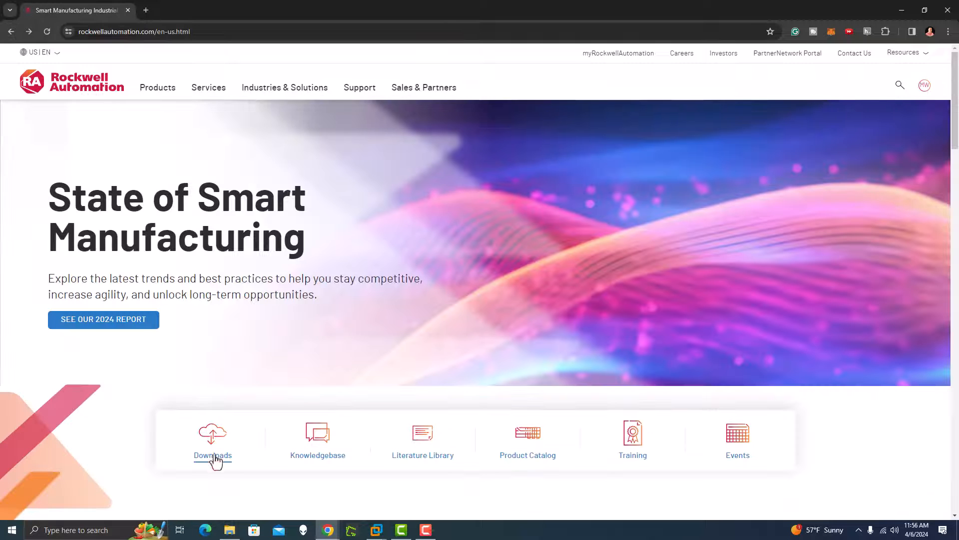
click(212, 434)
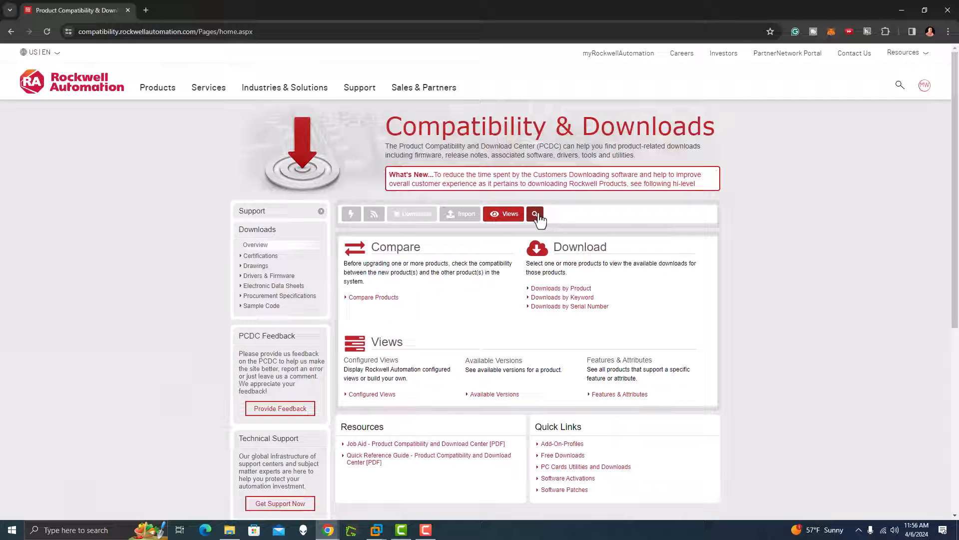
text(po)
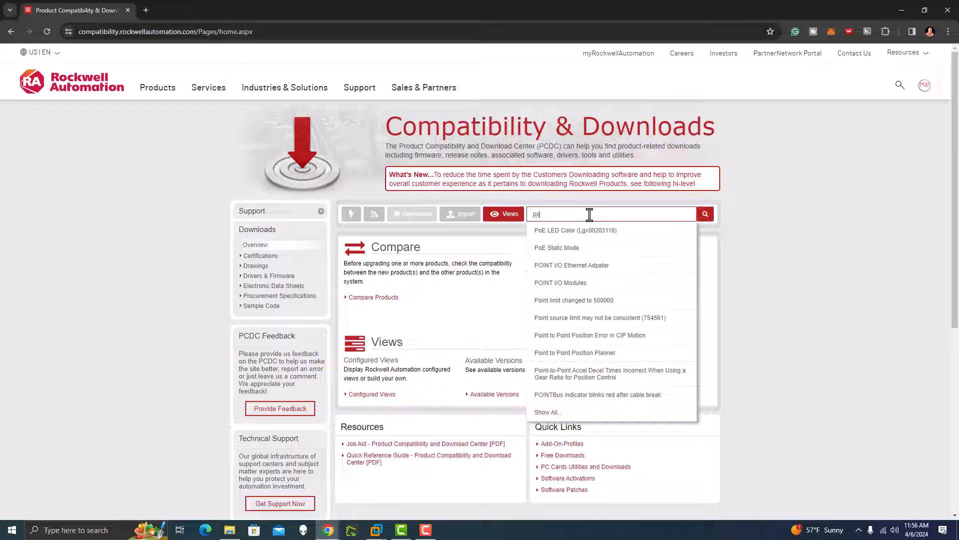
text(powerflex 525)
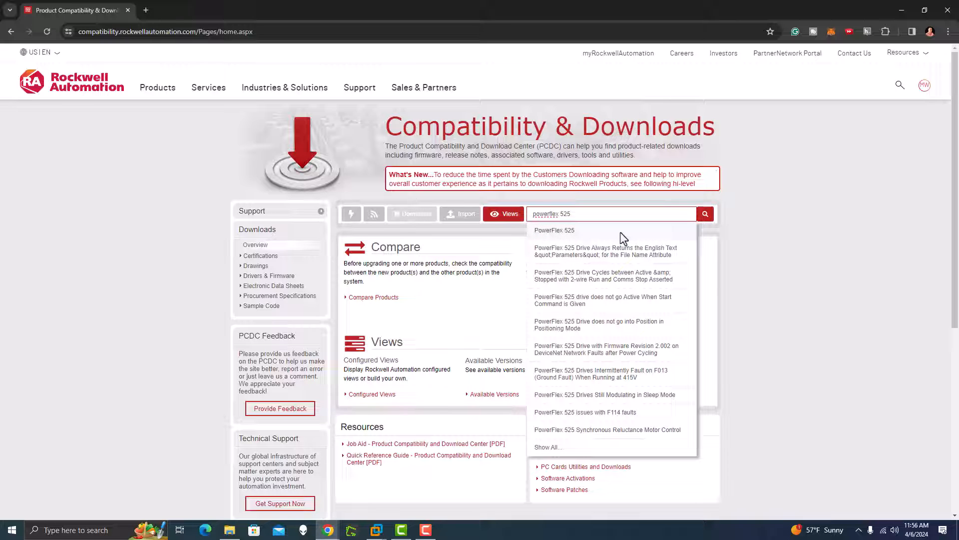
click(705, 214)
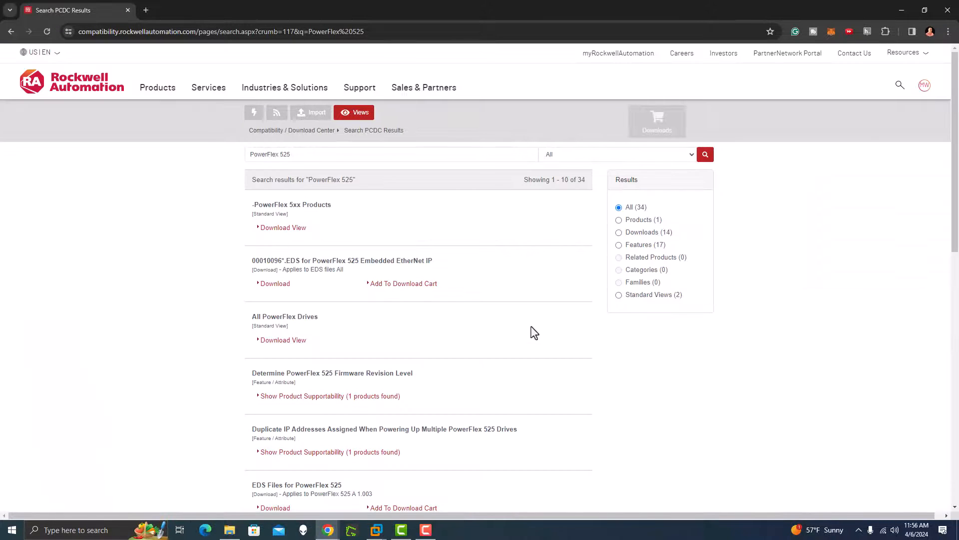
mouse_move(632, 236)
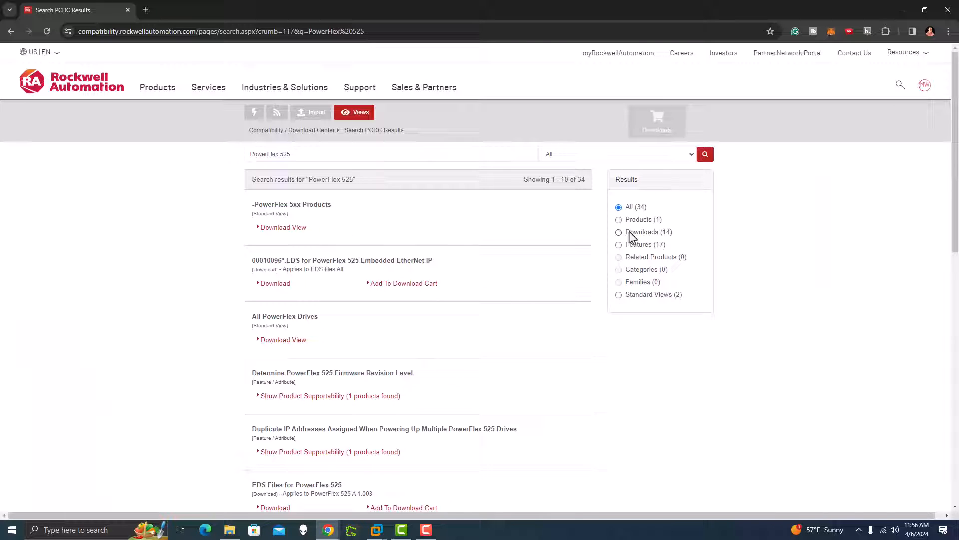
- Filter the PowerFlex 525 results to the 14 downloadable items
click(619, 232)
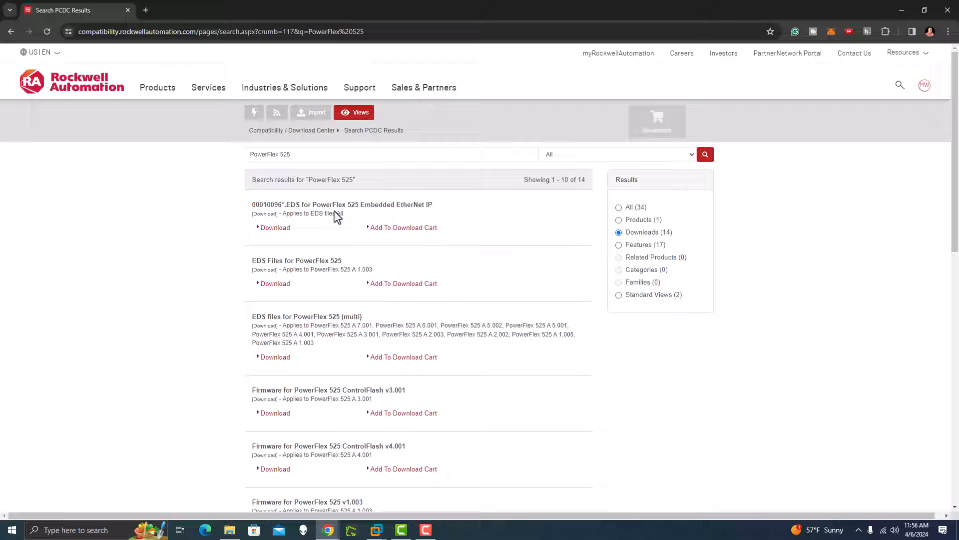
mouse_move(421, 221)
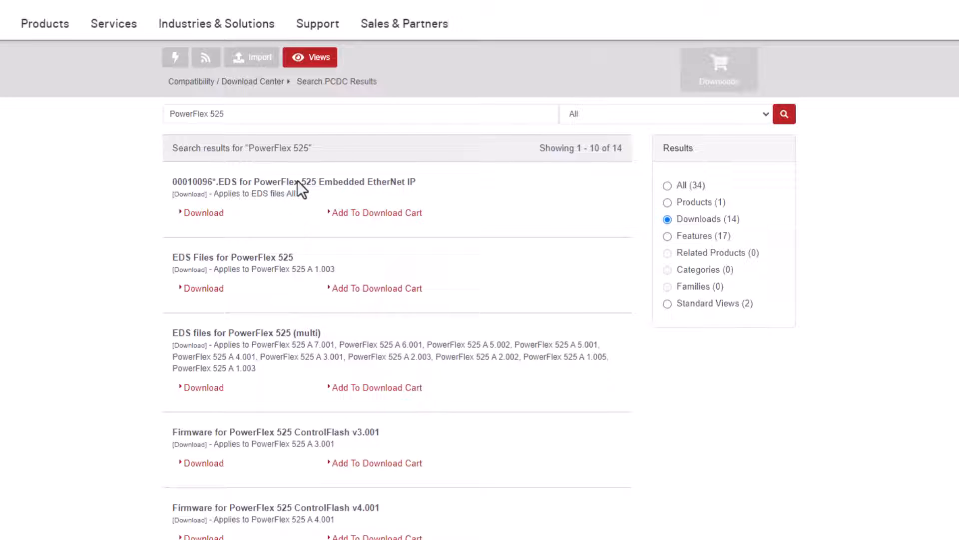
mouse_move(301, 292)
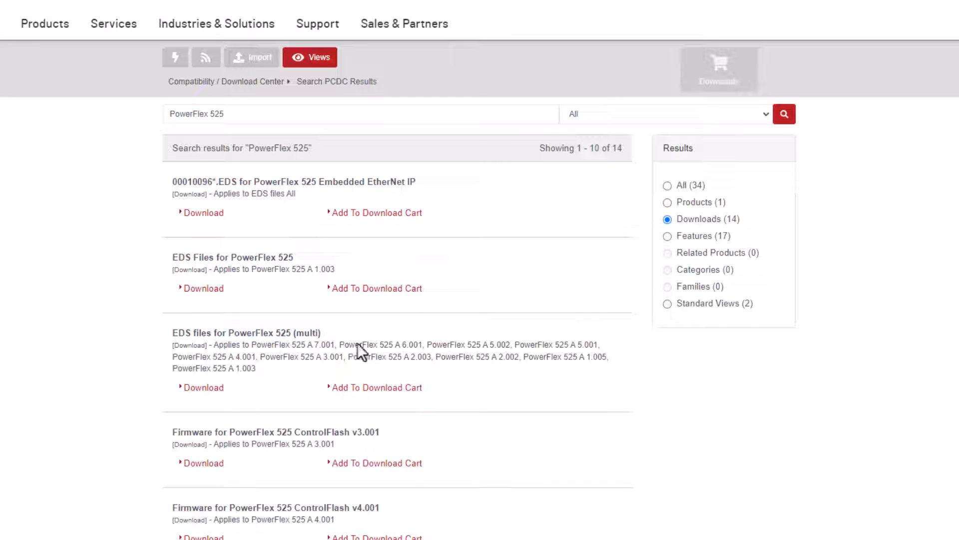
mouse_move(357, 366)
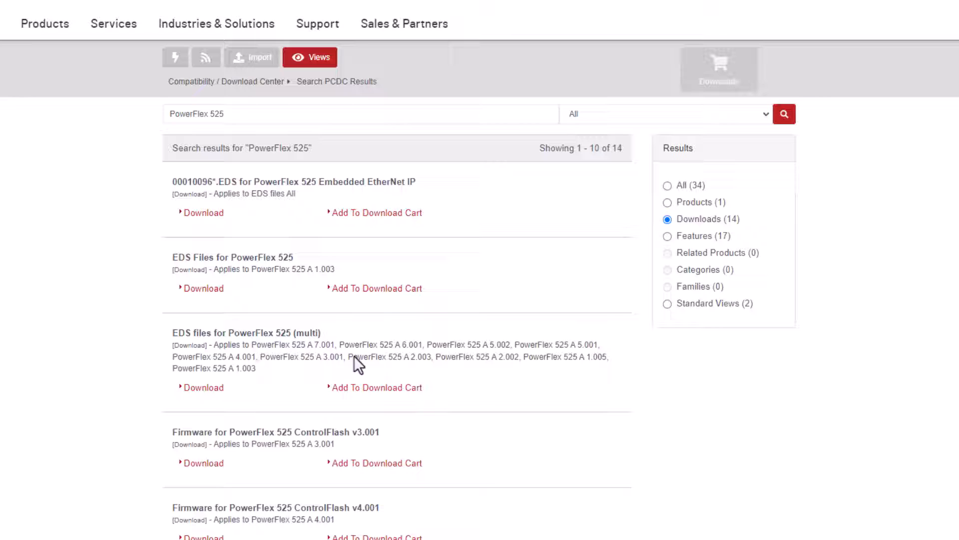
mouse_move(242, 402)
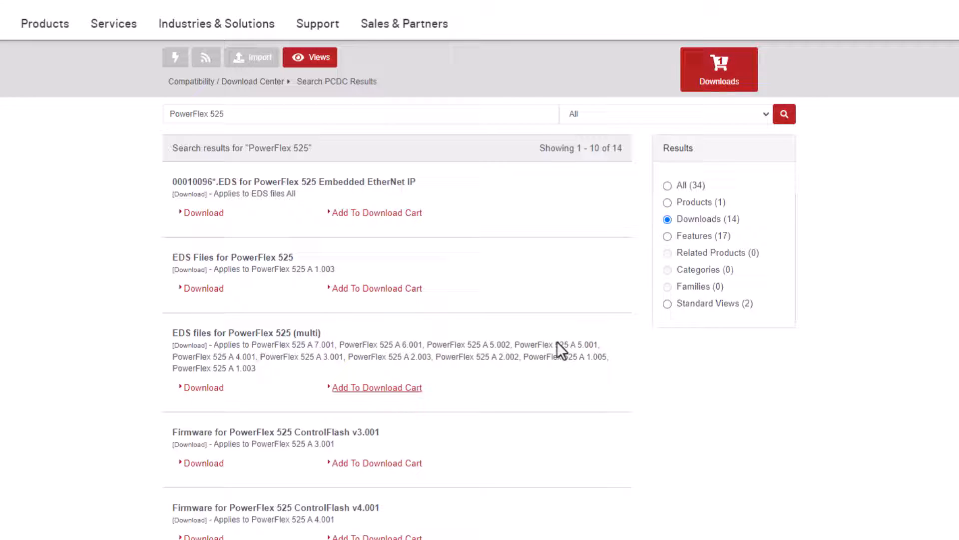
mouse_move(238, 366)
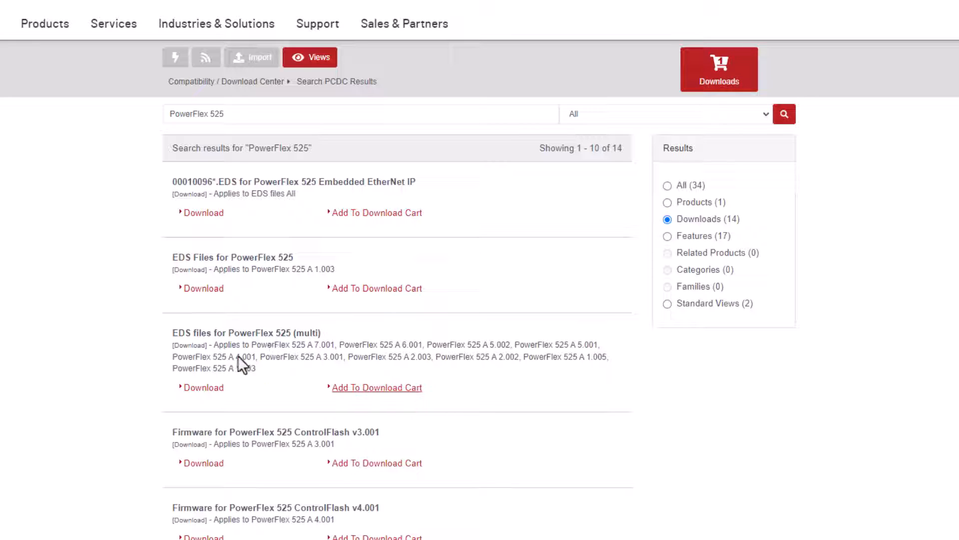
mouse_move(275, 213)
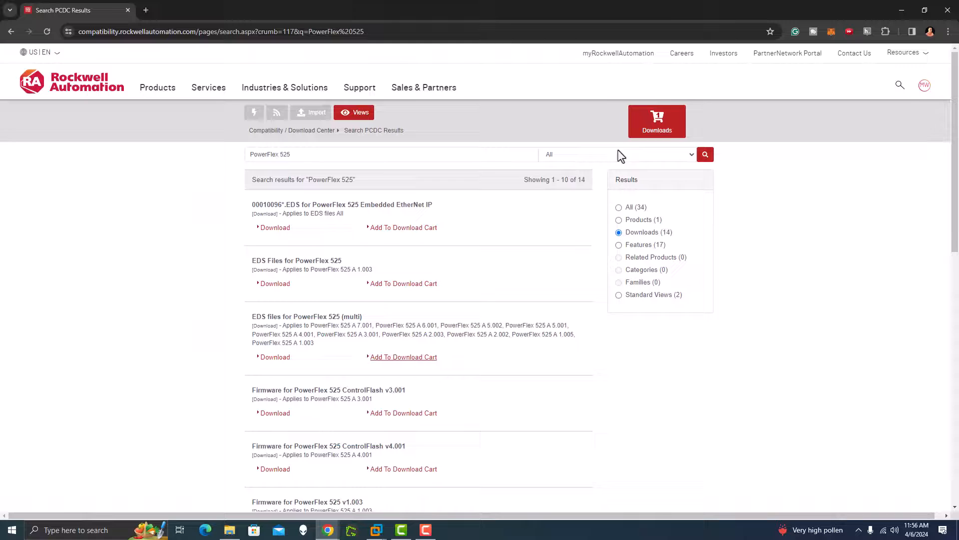
- Start the download from the cart and re-establish the expired site session
click(658, 121)
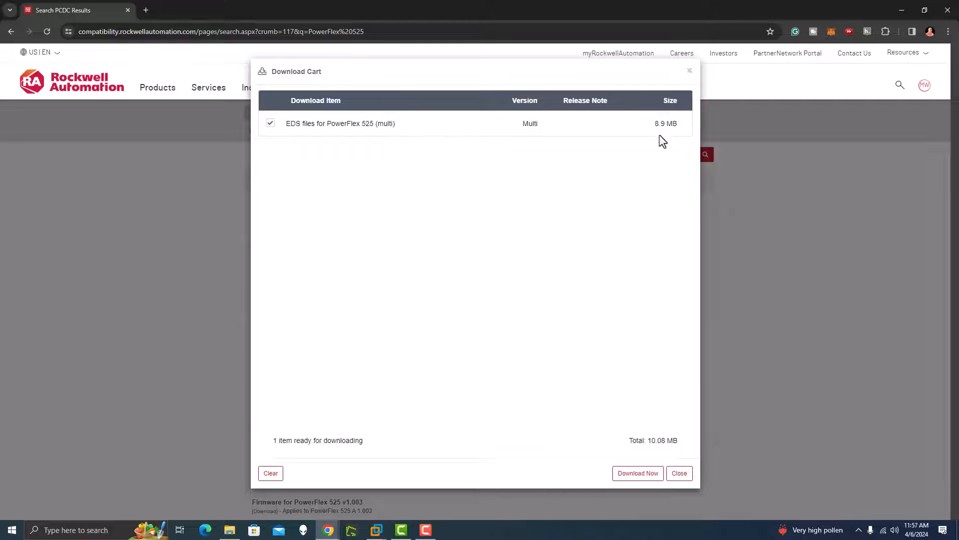
click(638, 474)
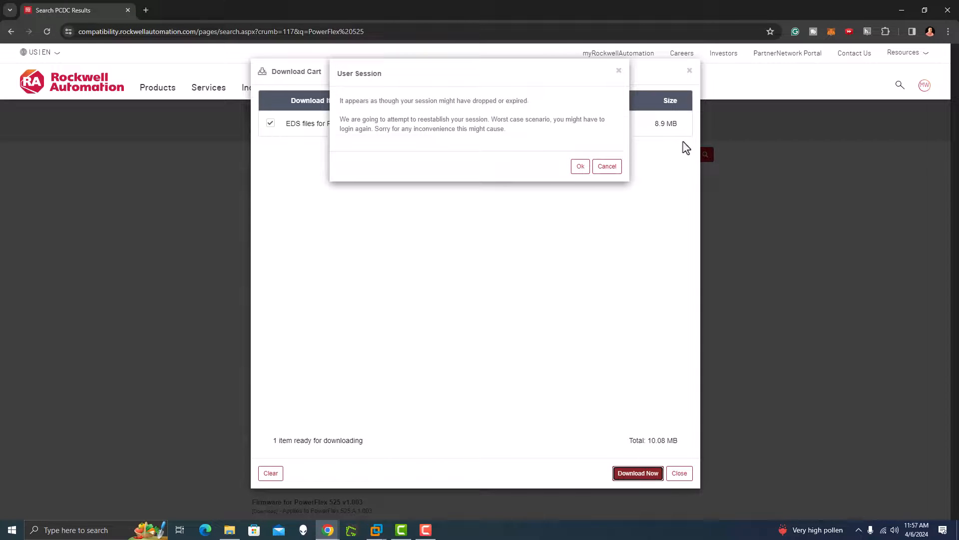
click(580, 165)
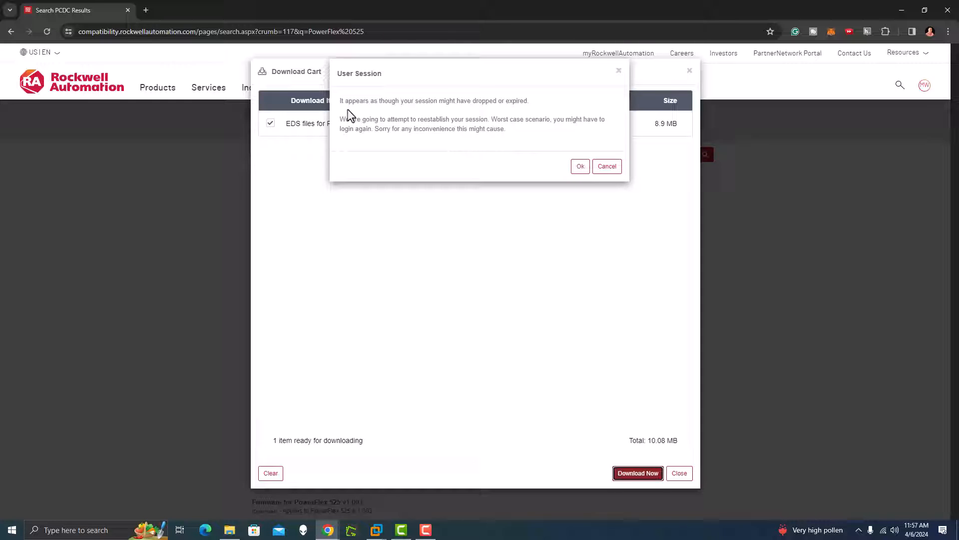
click(580, 166)
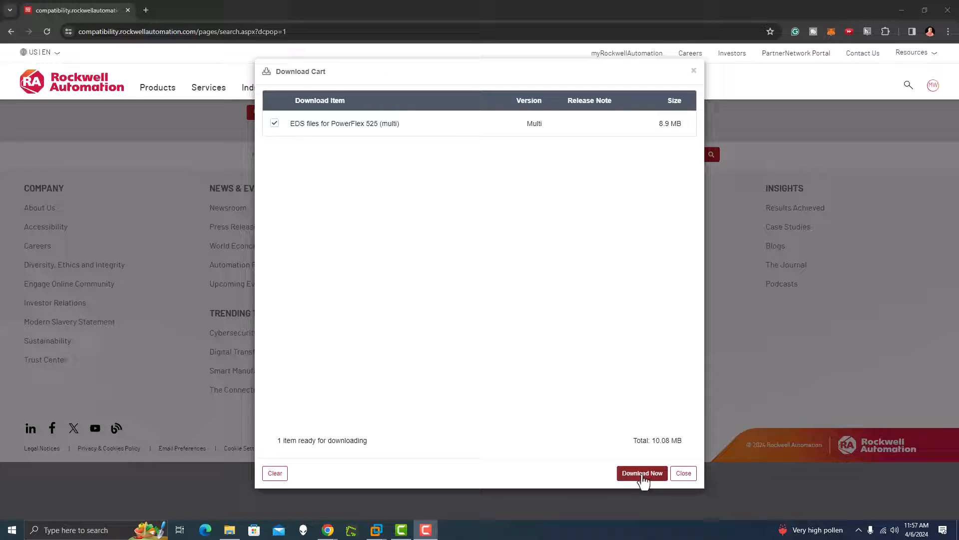
- Accept the licence, download the PowerFlex 525 EDS files and run the downloaded download manager
click(641, 473)
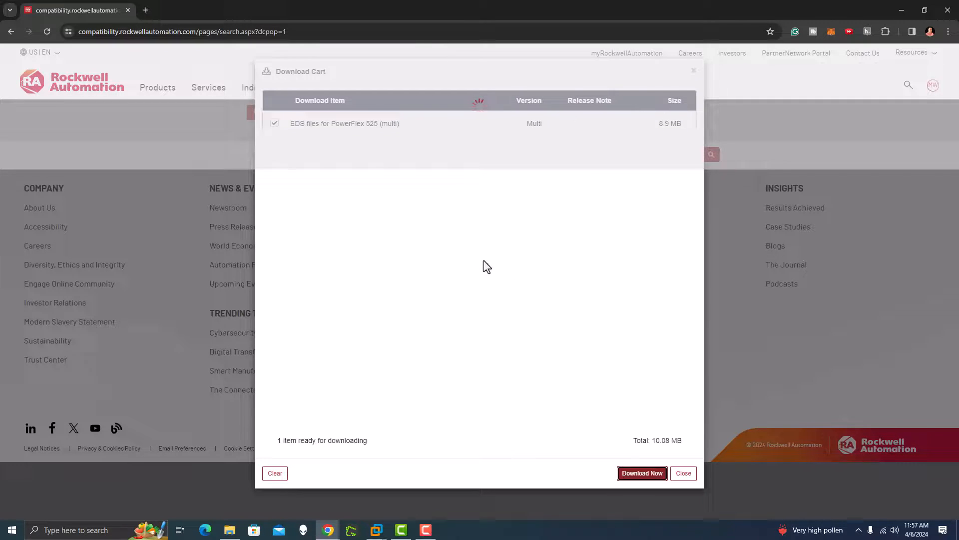
click(641, 474)
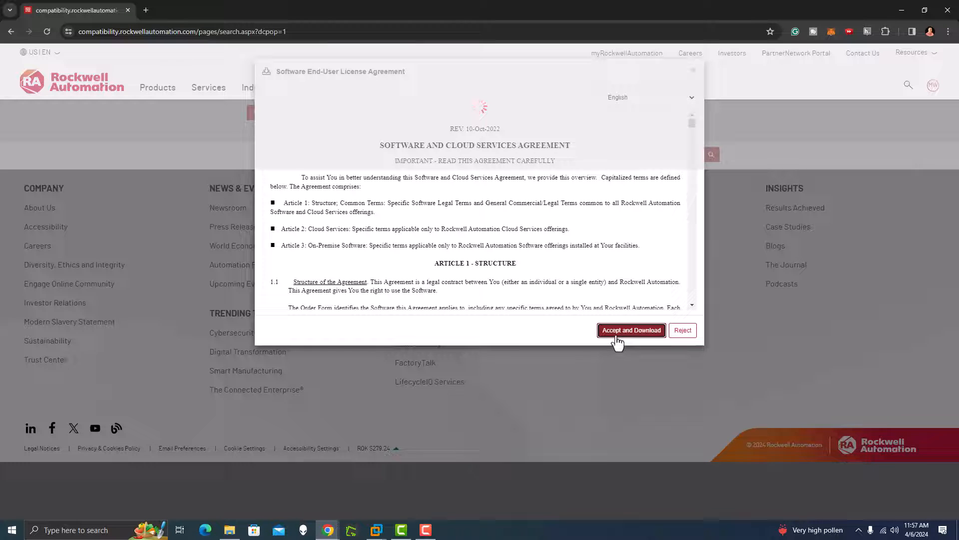
click(631, 330)
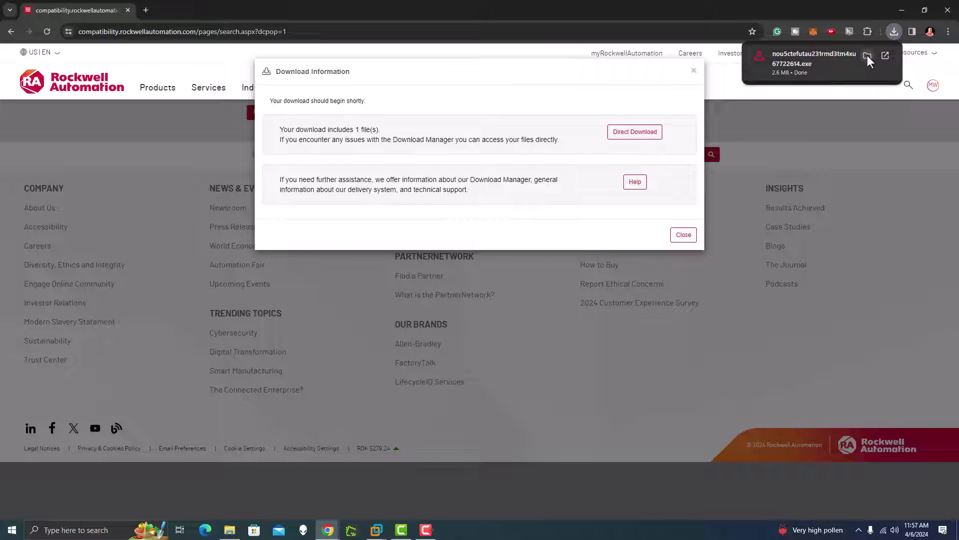
click(868, 56)
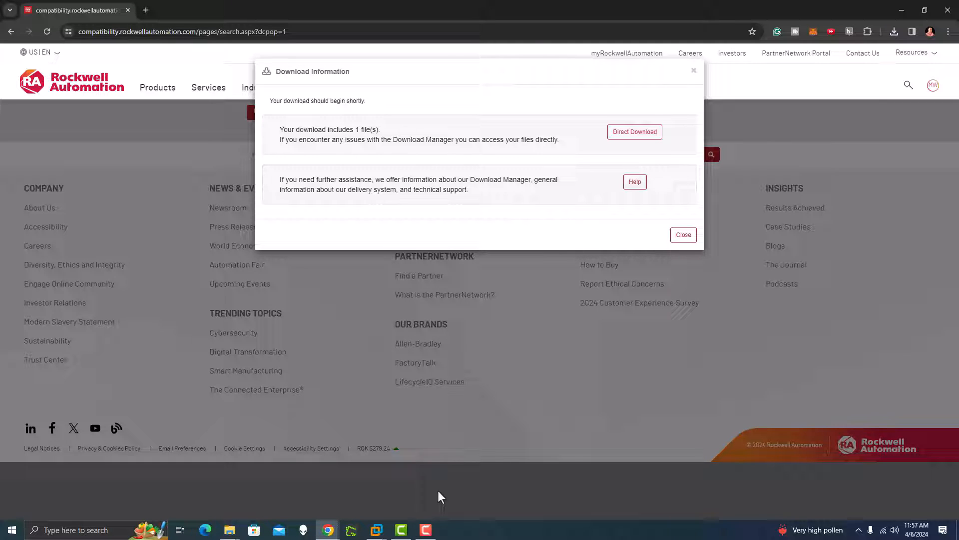
- From Download Manager open the C:\RA folder and locate EDS_Files_for_PowerFlex_525.zip
click(635, 132)
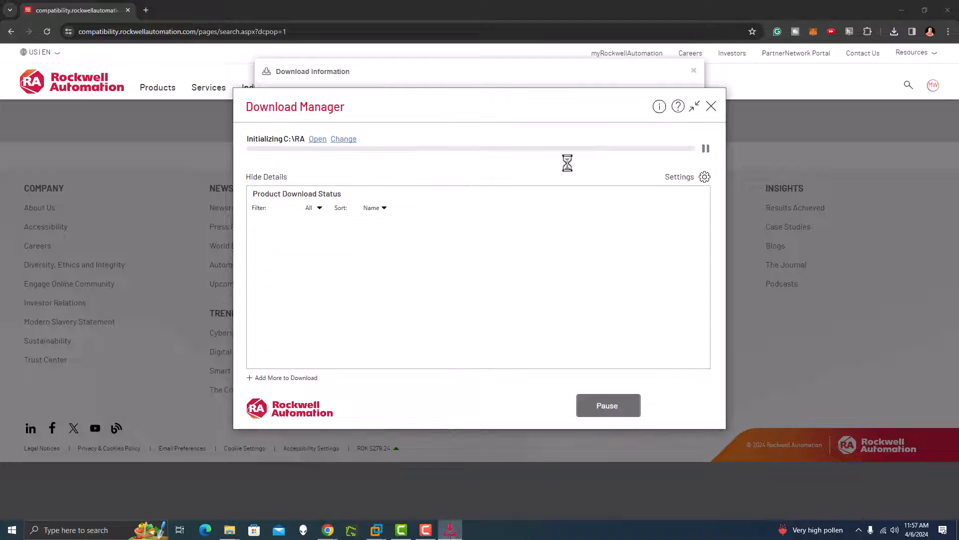
mouse_move(393, 228)
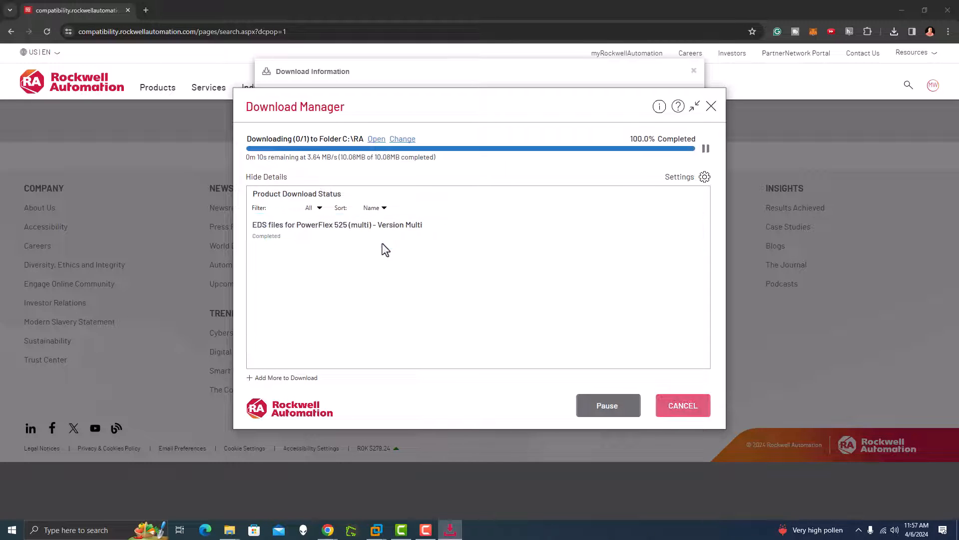
click(376, 137)
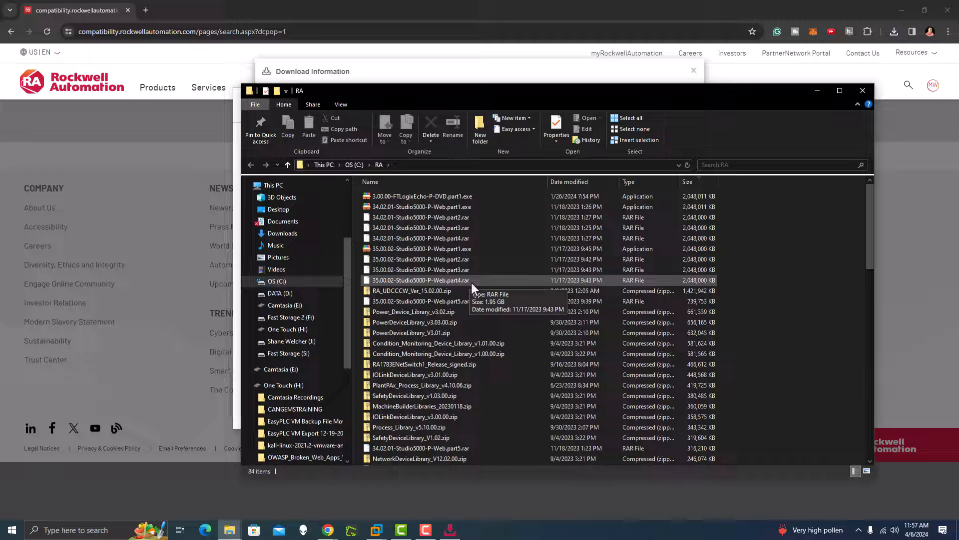
mouse_move(331, 169)
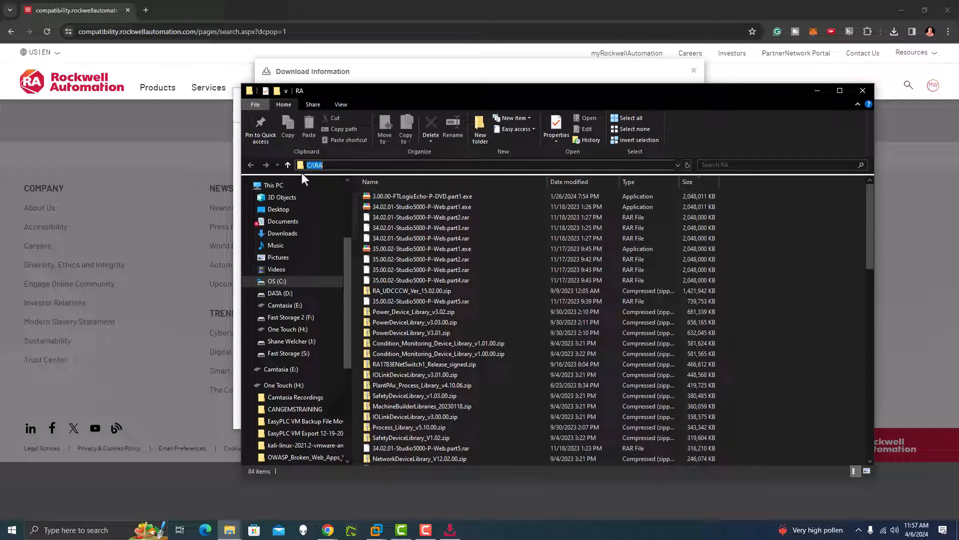
mouse_move(426, 302)
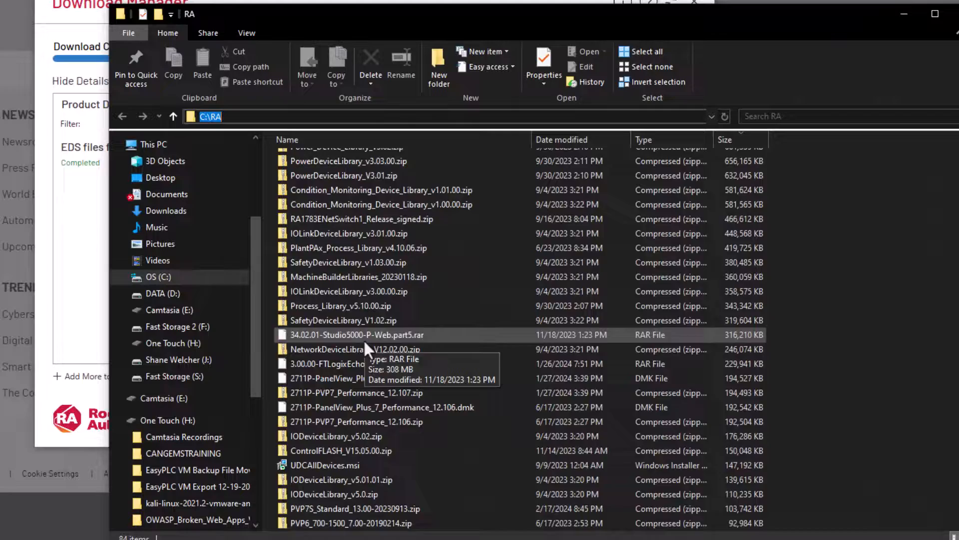
scroll(down, 3)
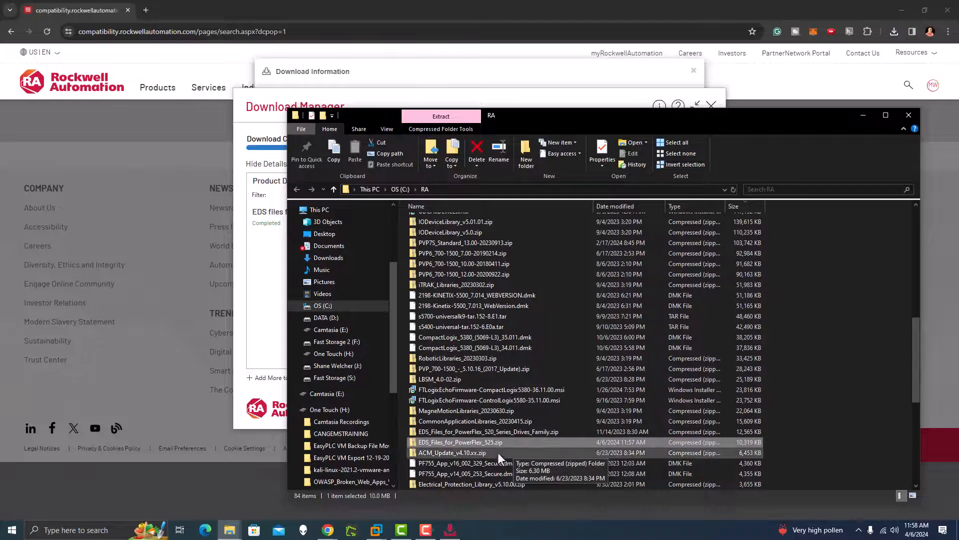
mouse_move(617, 450)
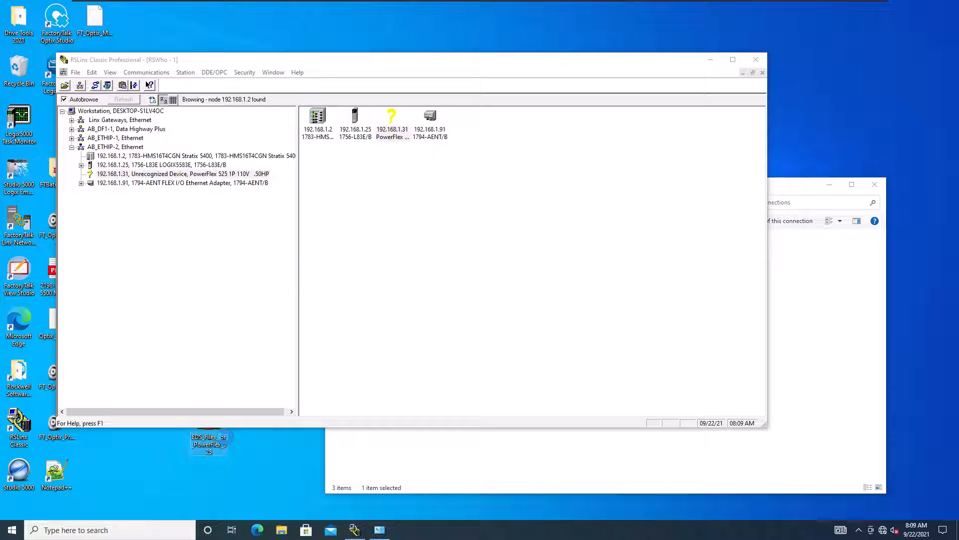
- Extract the zip into an EDS_Files_for_PowerFlex_525 desktop folder and go into it
right_click(209, 441)
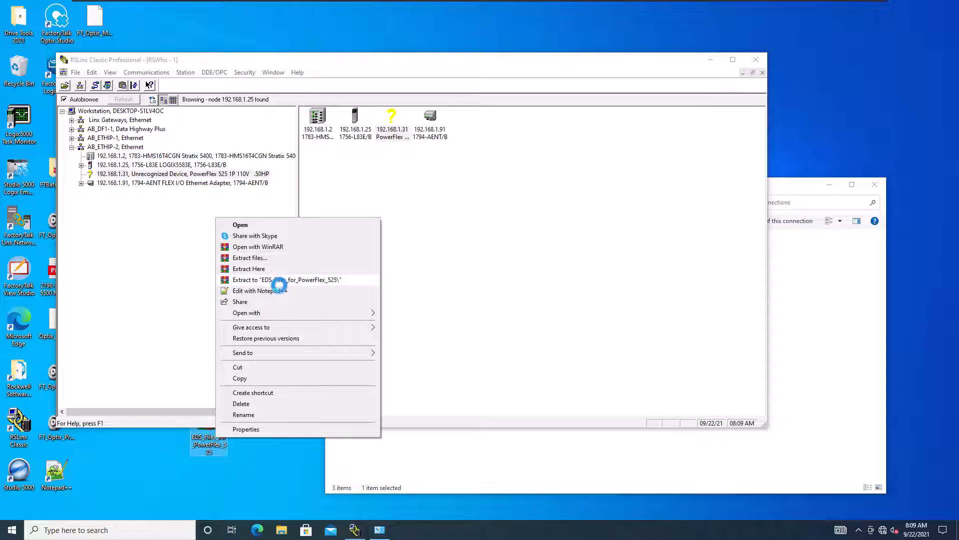
mouse_move(267, 258)
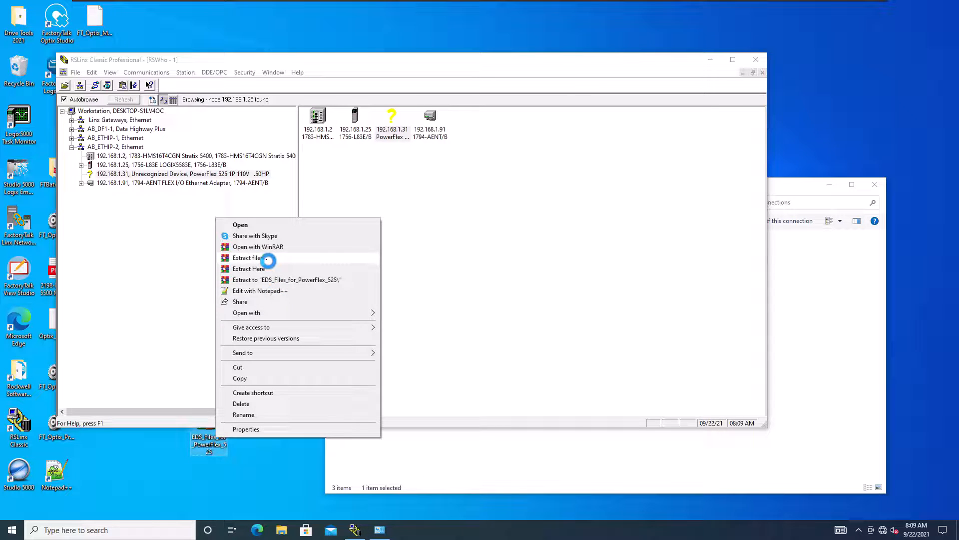
click(247, 258)
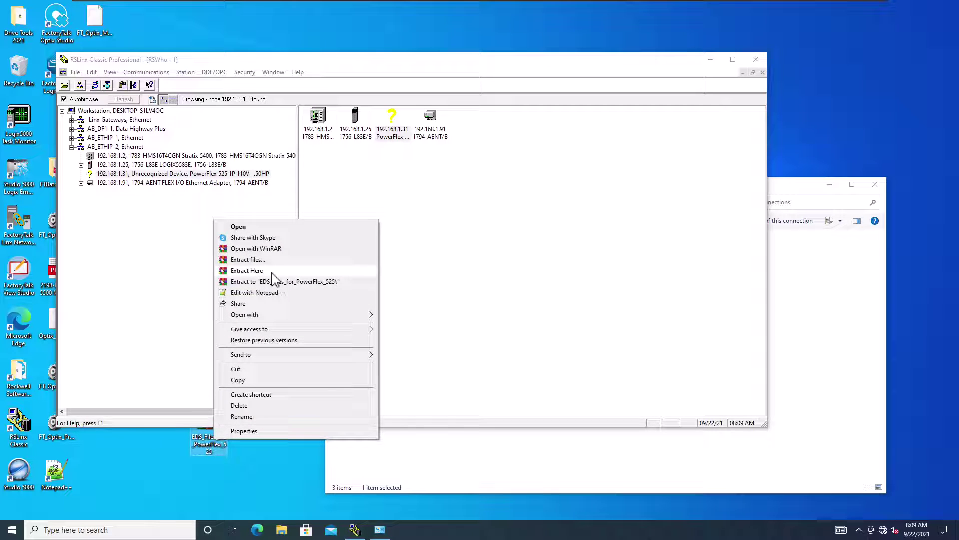
click(247, 270)
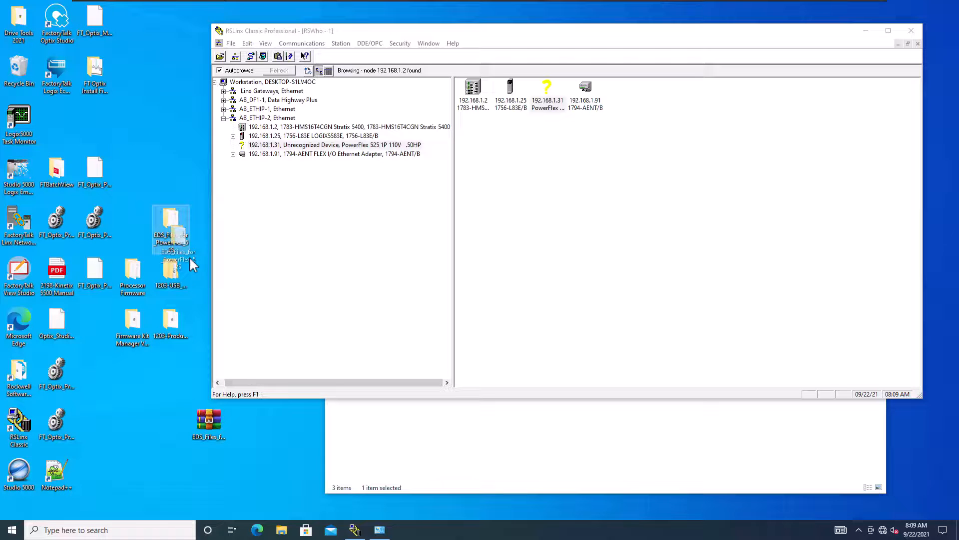
drag(171, 230, 247, 429)
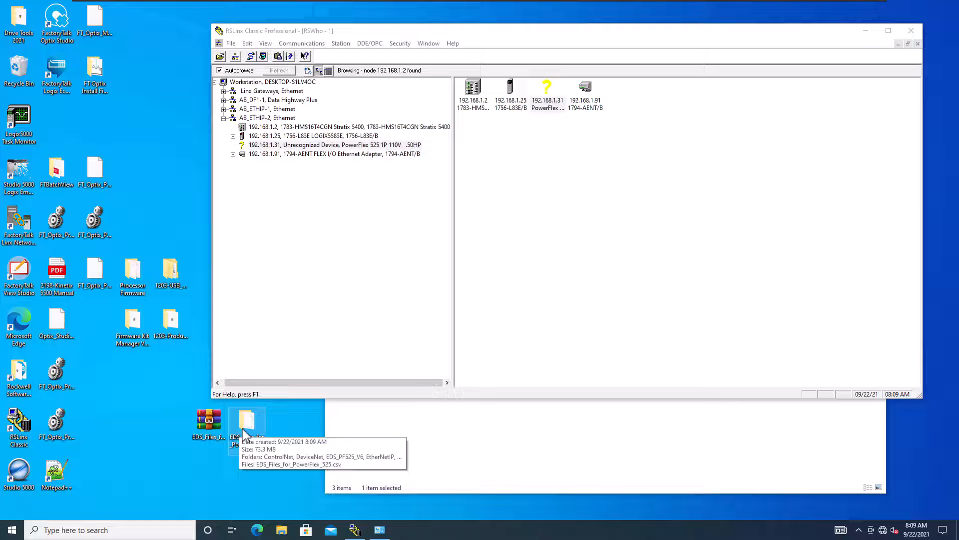
double_click(247, 422)
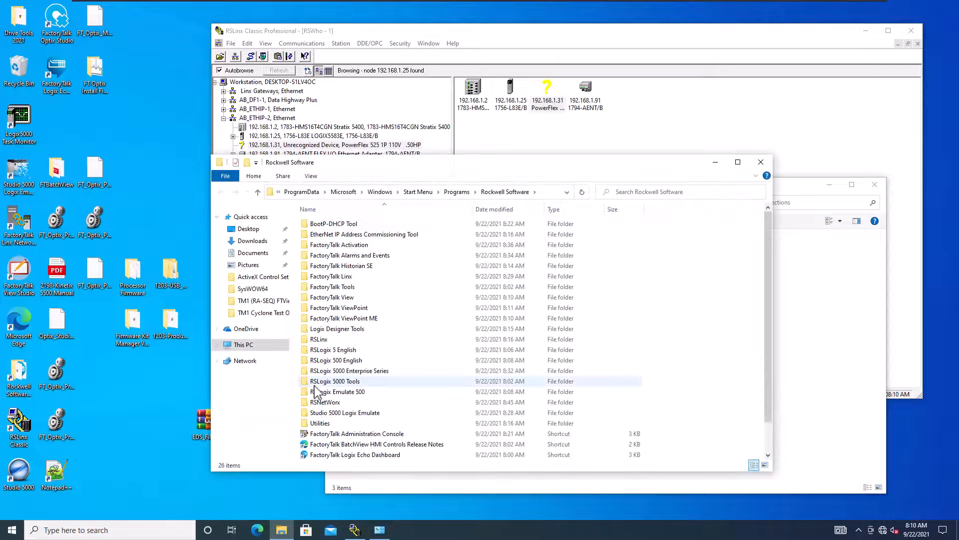
- Launch the EDS Hardware Installation Tool from the RSLinx Tools folder
click(319, 339)
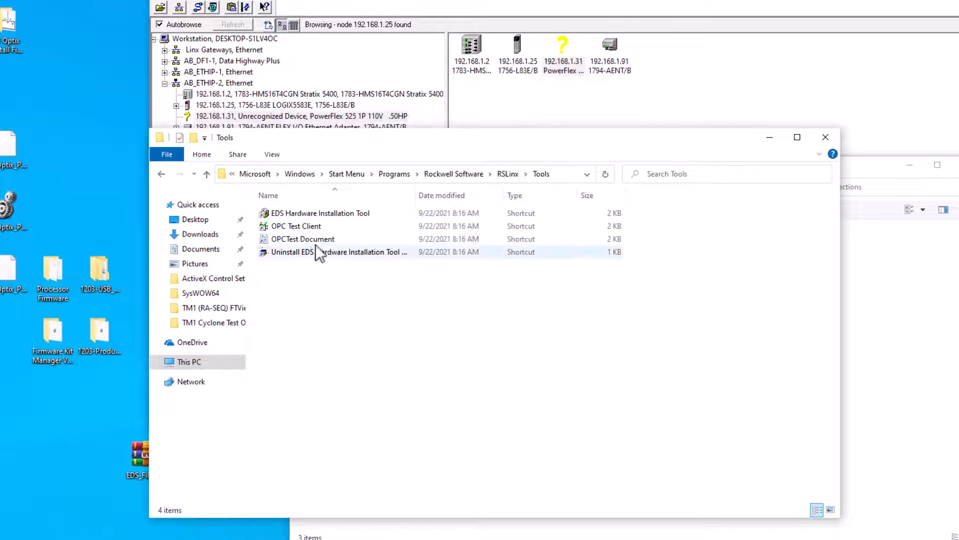
mouse_move(295, 225)
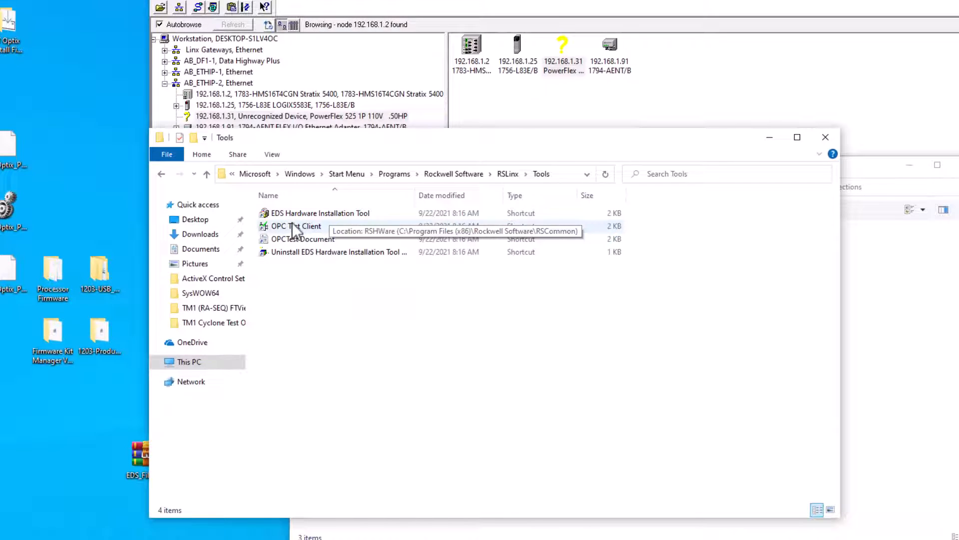
mouse_move(343, 218)
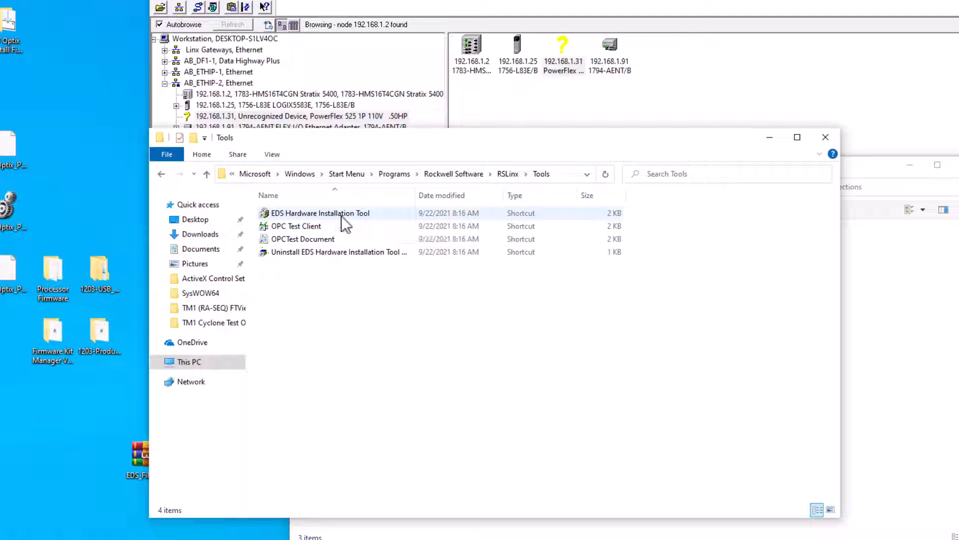
click(320, 213)
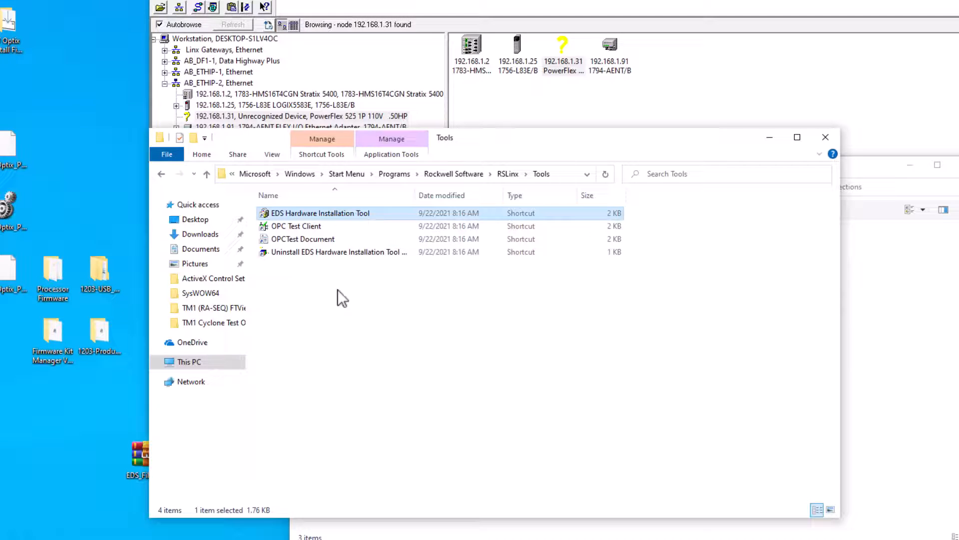
double_click(319, 213)
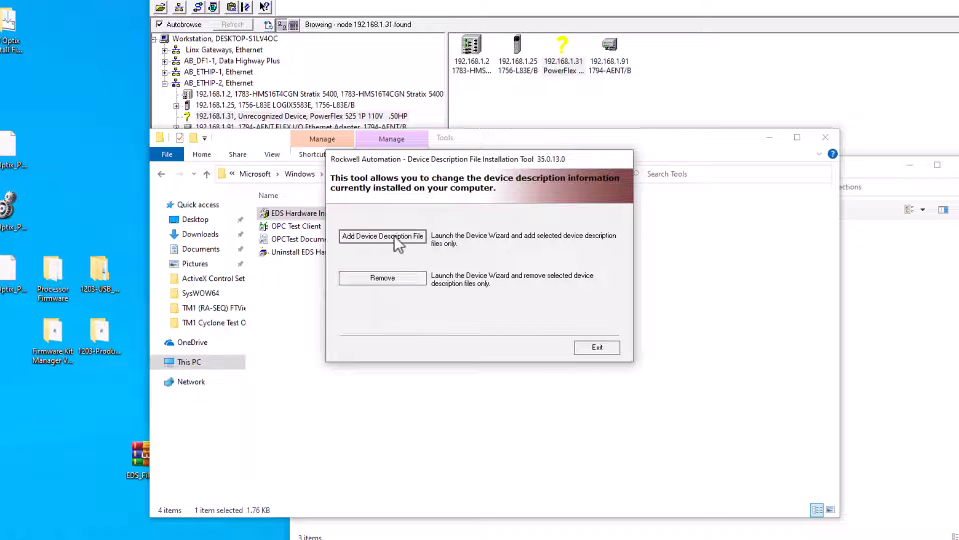
- Choose to add files by registering a directory, including subfolders, and browse for it
click(383, 236)
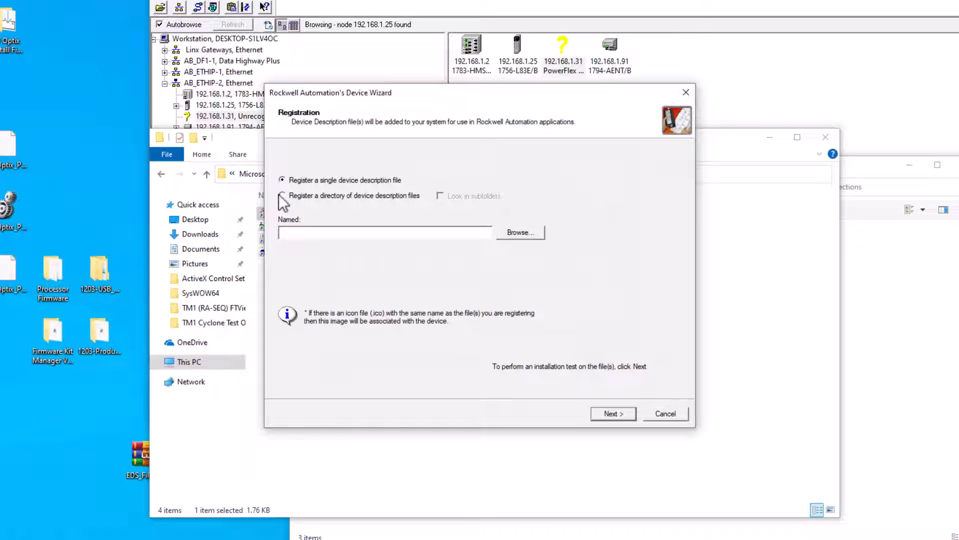
click(282, 196)
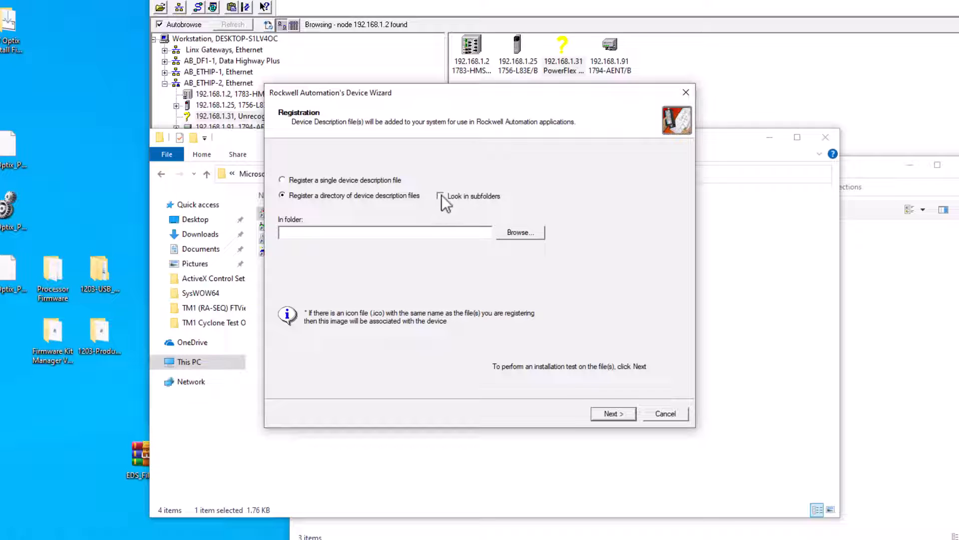
click(440, 196)
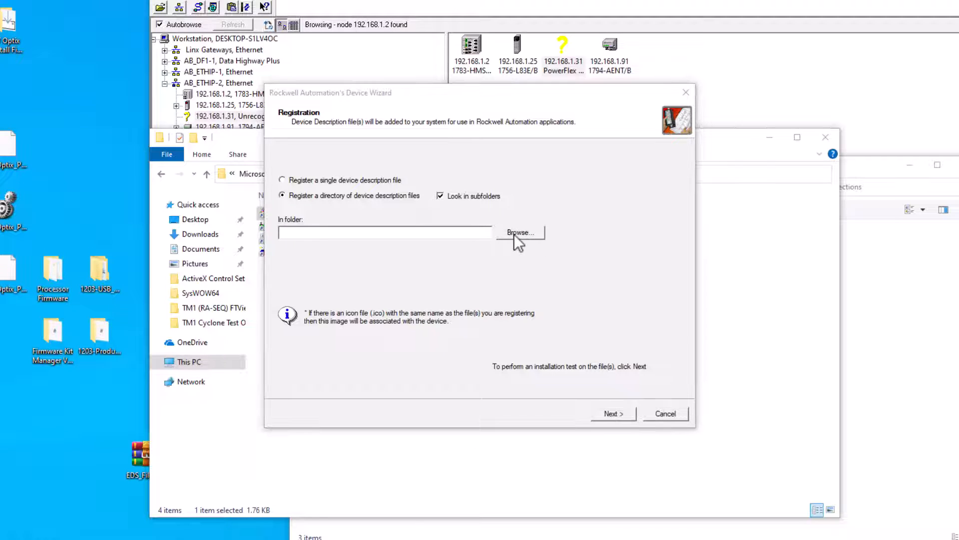
click(521, 232)
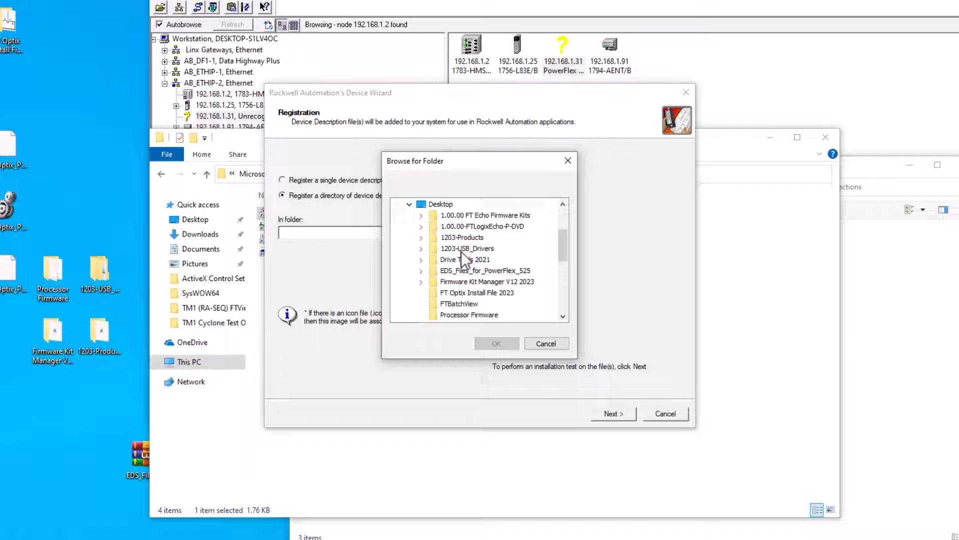
- Pick the desktop EDS_Files_for_PowerFlex_525 folder as the directory to register
click(485, 270)
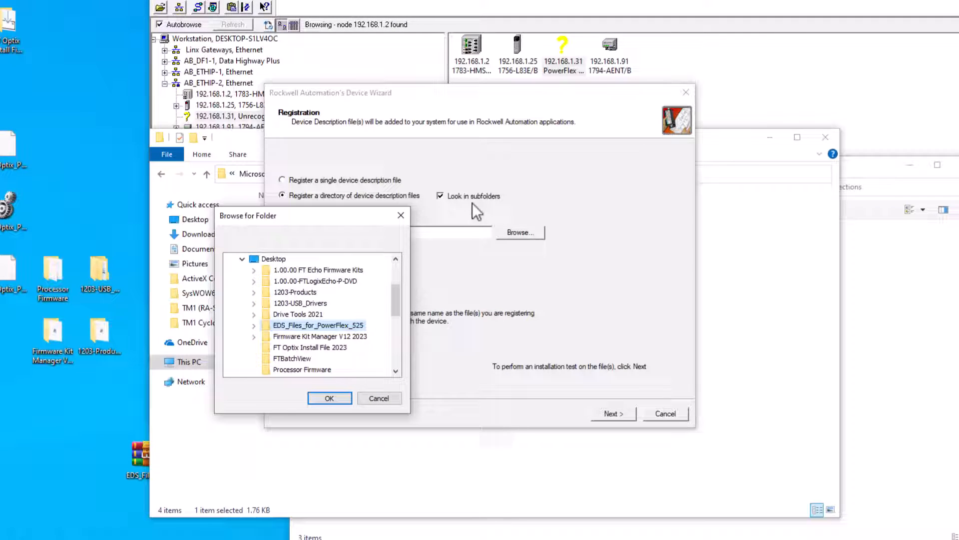
mouse_move(282, 332)
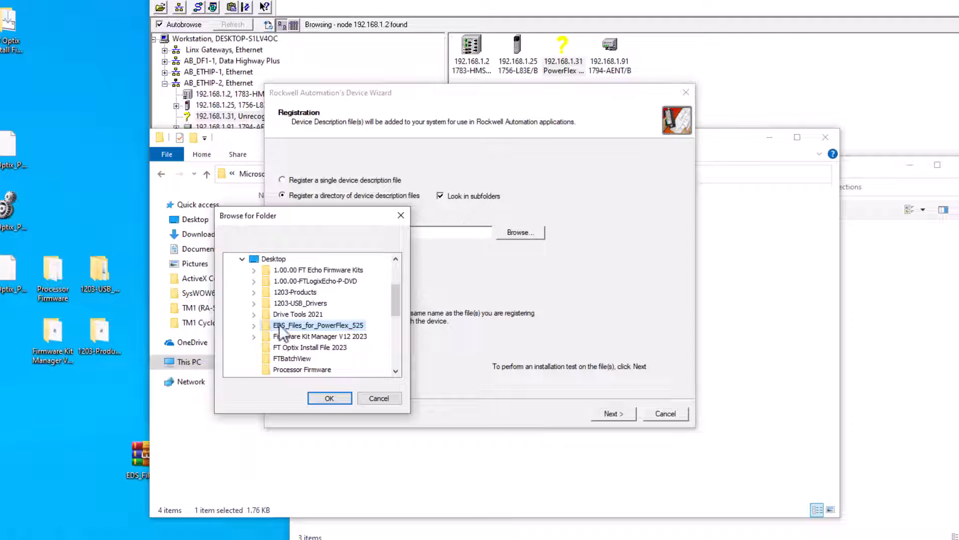
click(254, 326)
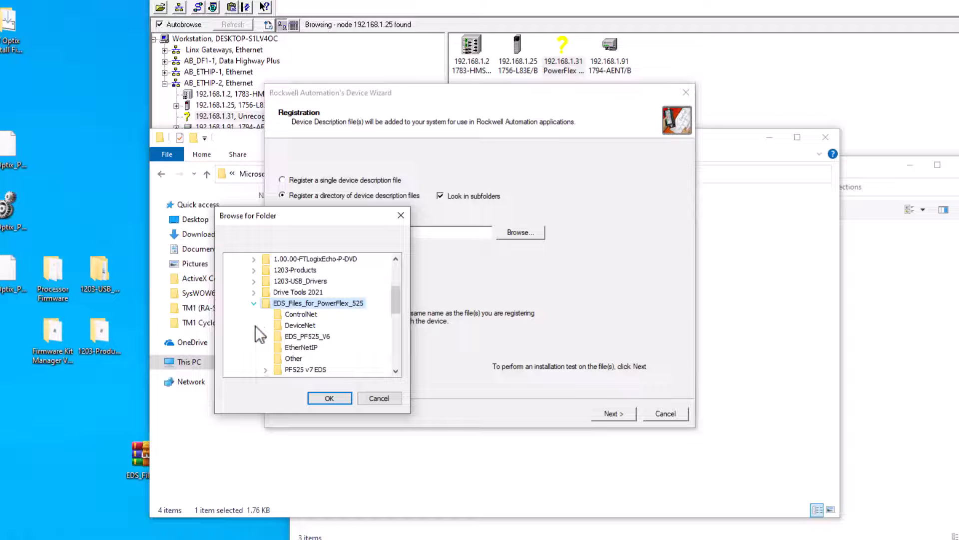
mouse_move(257, 315)
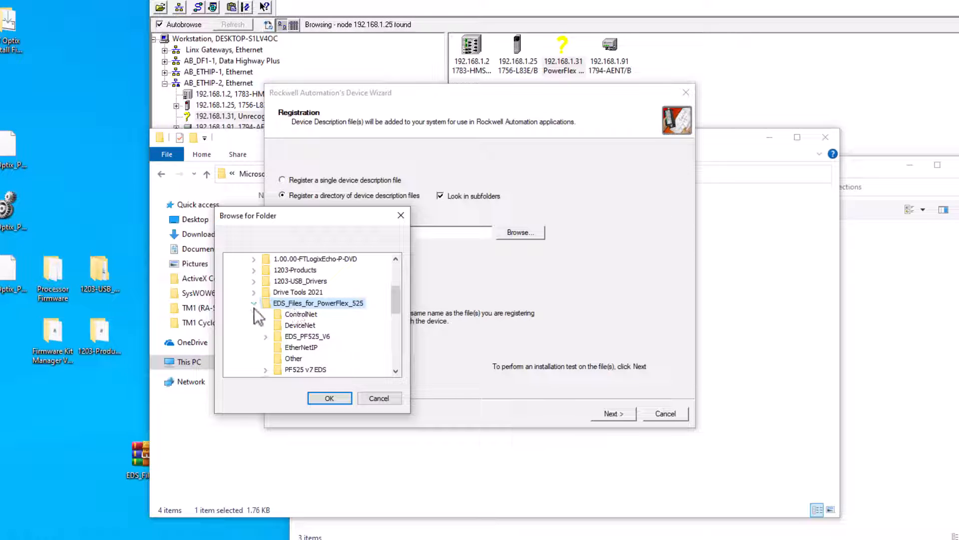
click(330, 398)
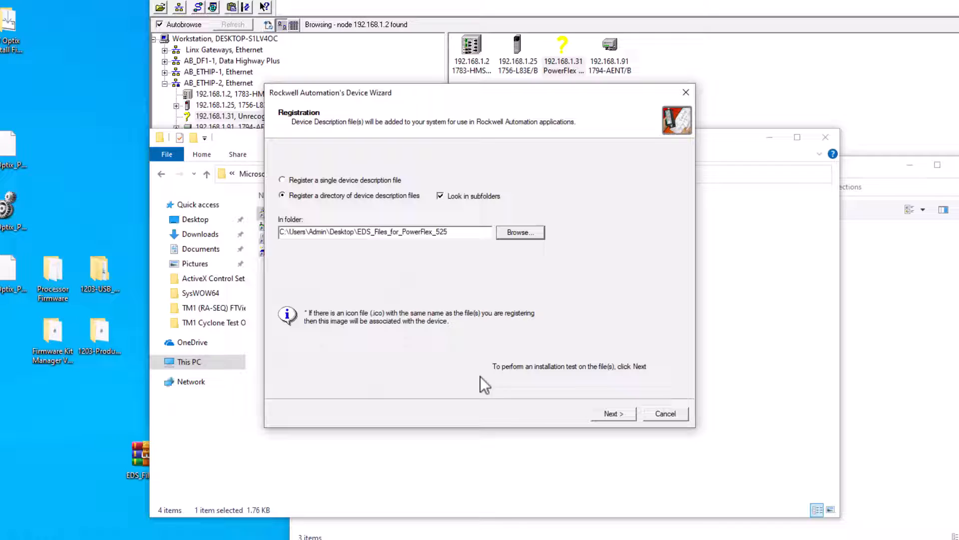
- Run the installation test on the PowerFlex 525 EDS files
click(613, 414)
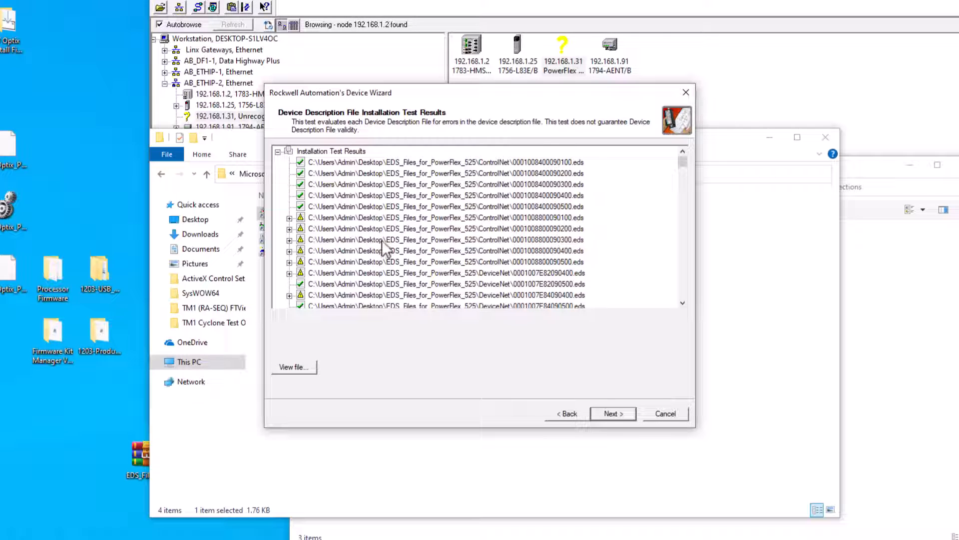
- Review the test results and continue, keeping the default device graphic images
scroll(down, 3)
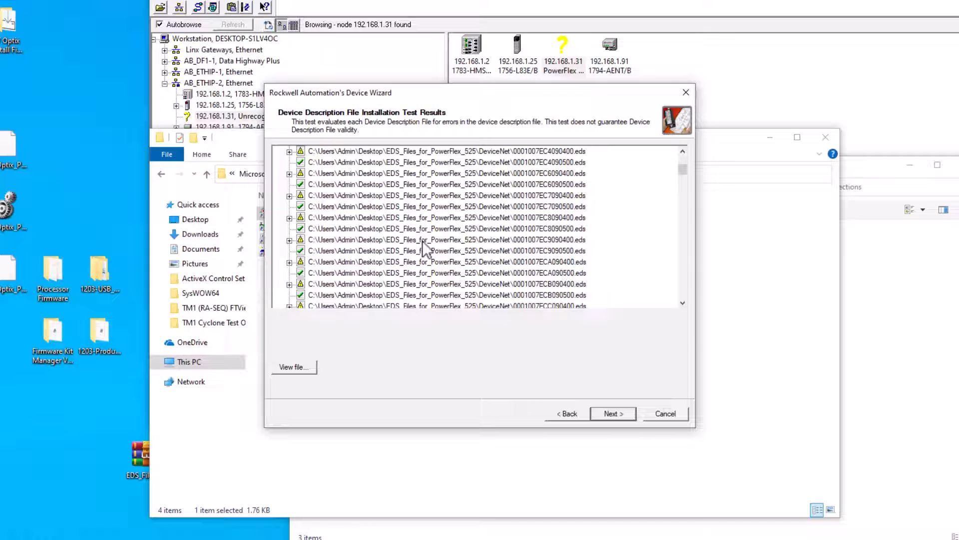
scroll(down, 3)
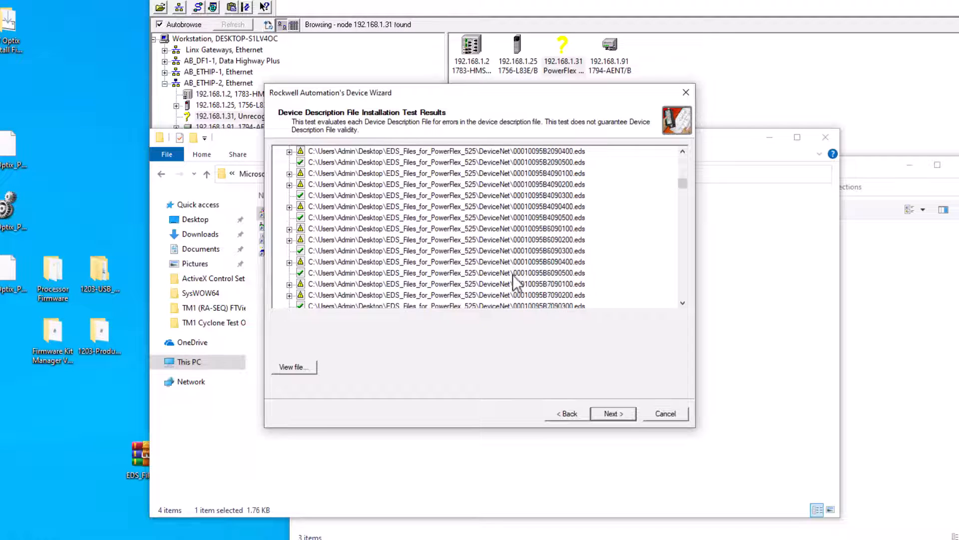
click(613, 413)
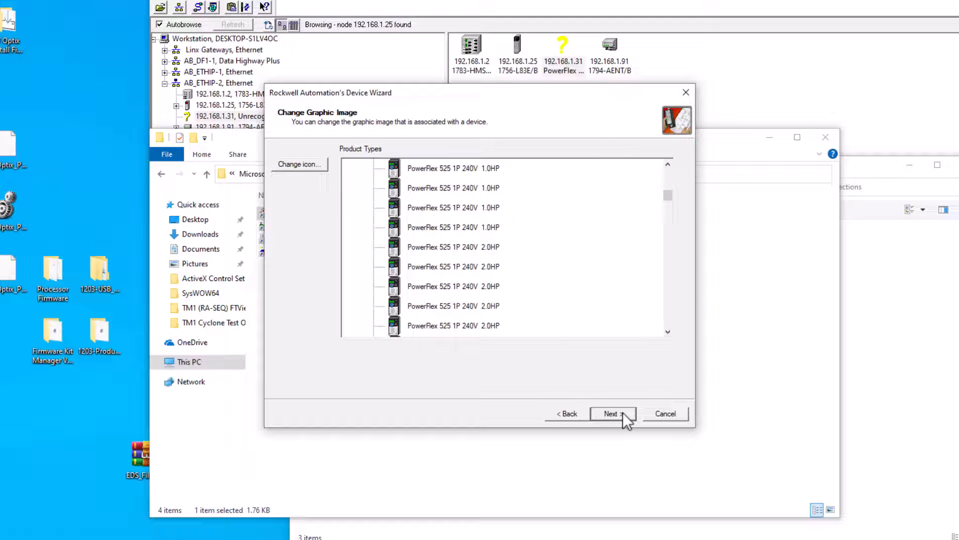
click(614, 414)
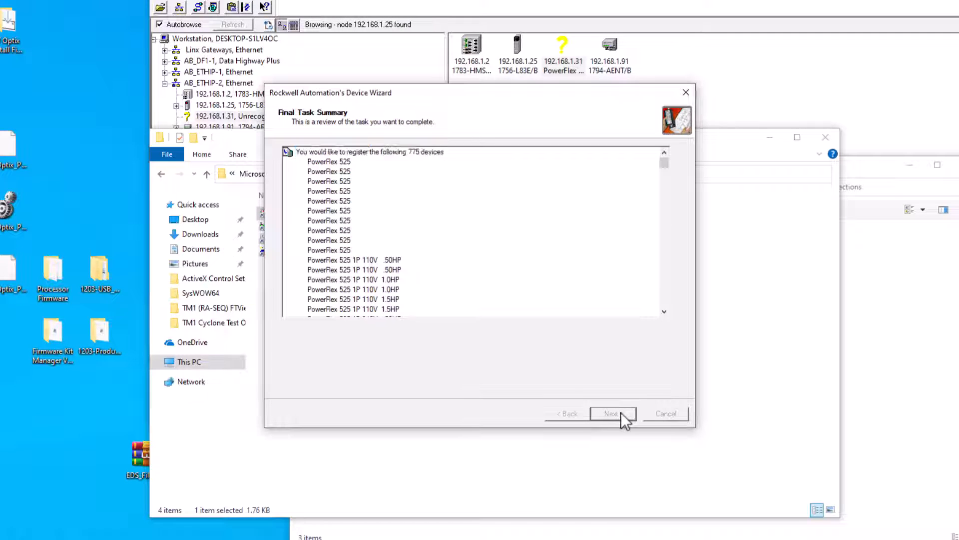
- Register all 775 PowerFlex 525 devices, finish the wizard and exit the tool
click(612, 414)
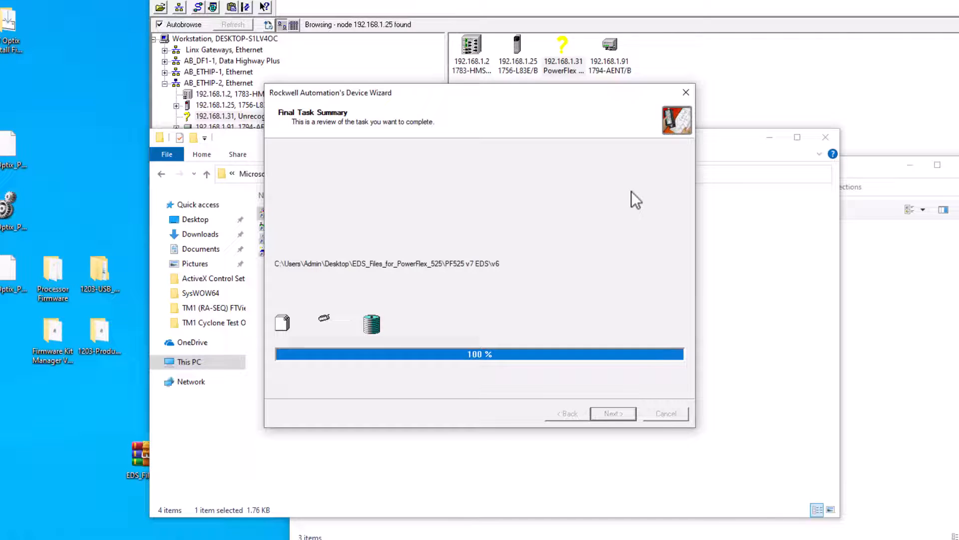
click(613, 414)
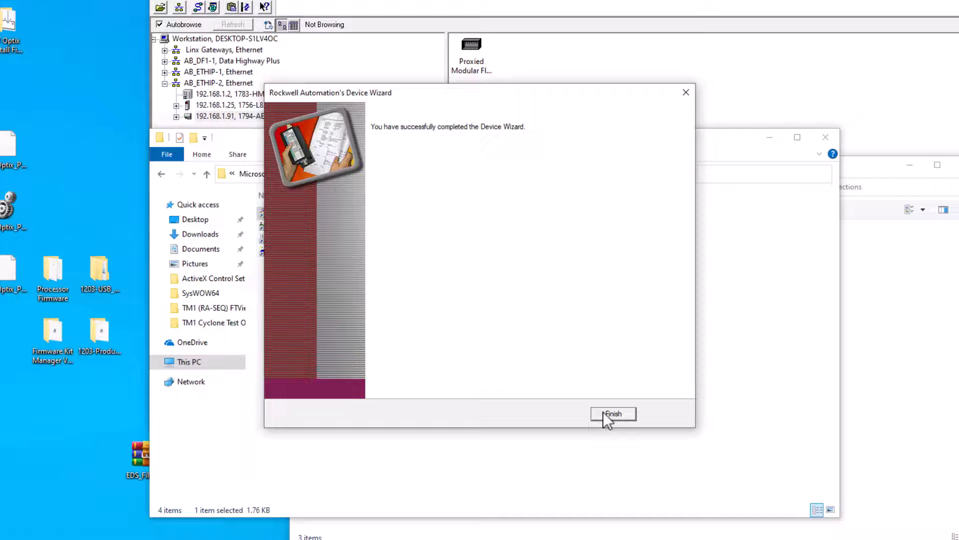
click(615, 414)
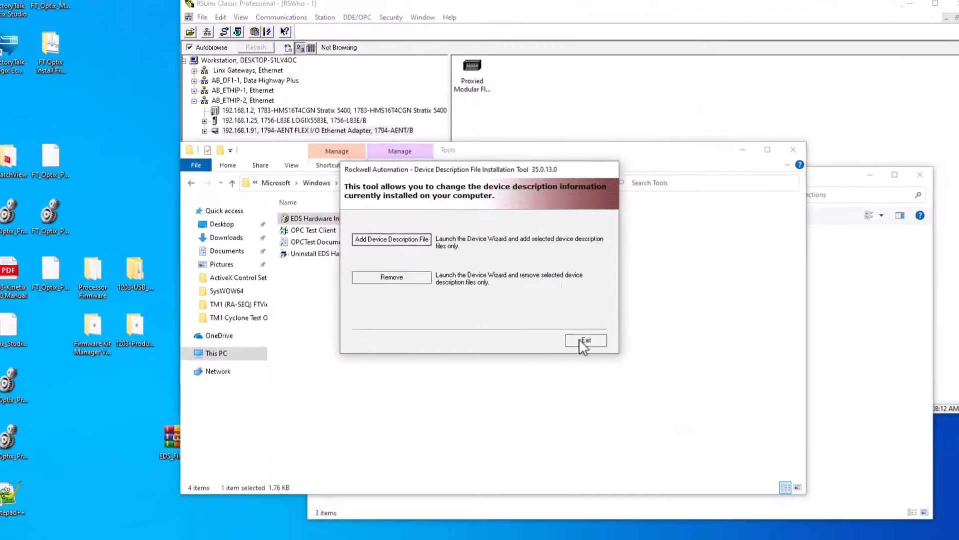
click(586, 340)
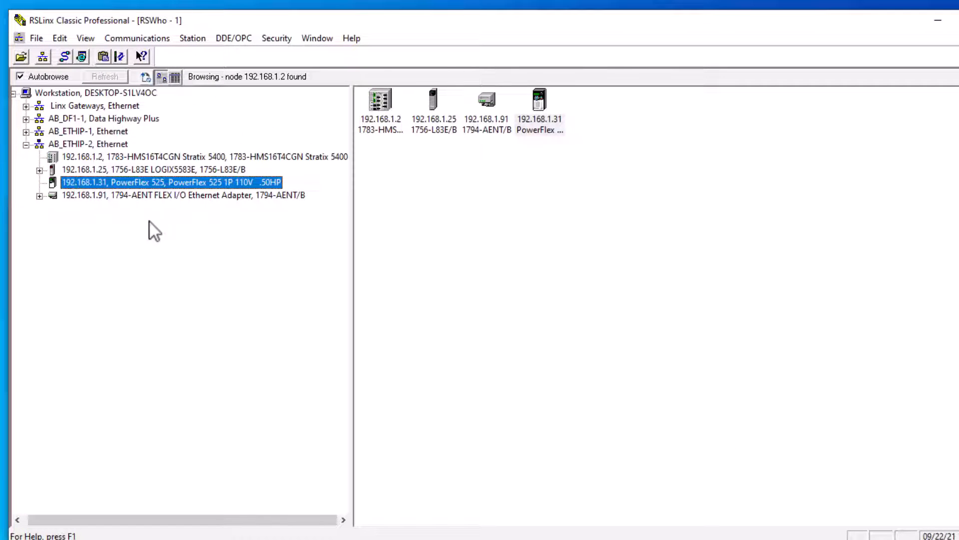
mouse_move(190, 191)
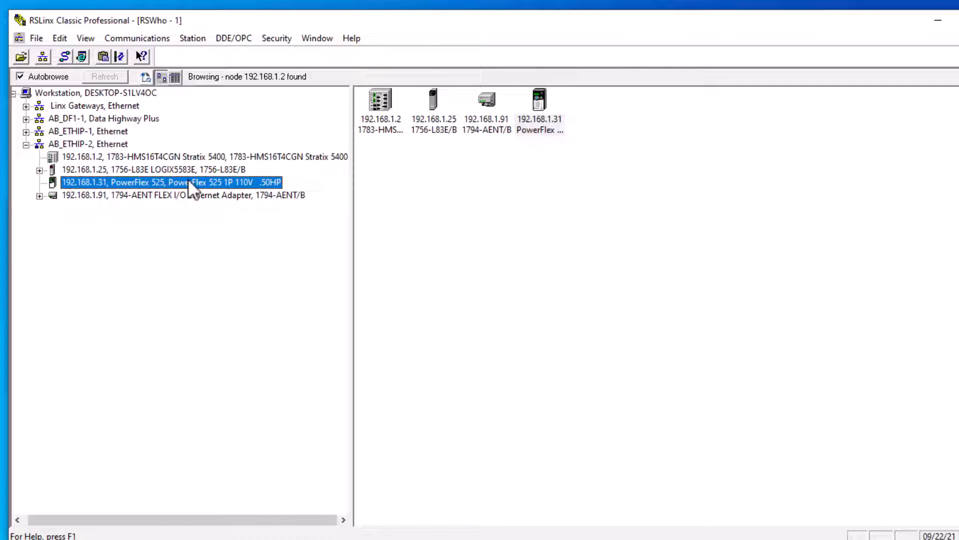
- View the Port Configuration of the PowerFlex 525 at 192.168.1.31 via Device Properties
right_click(189, 181)
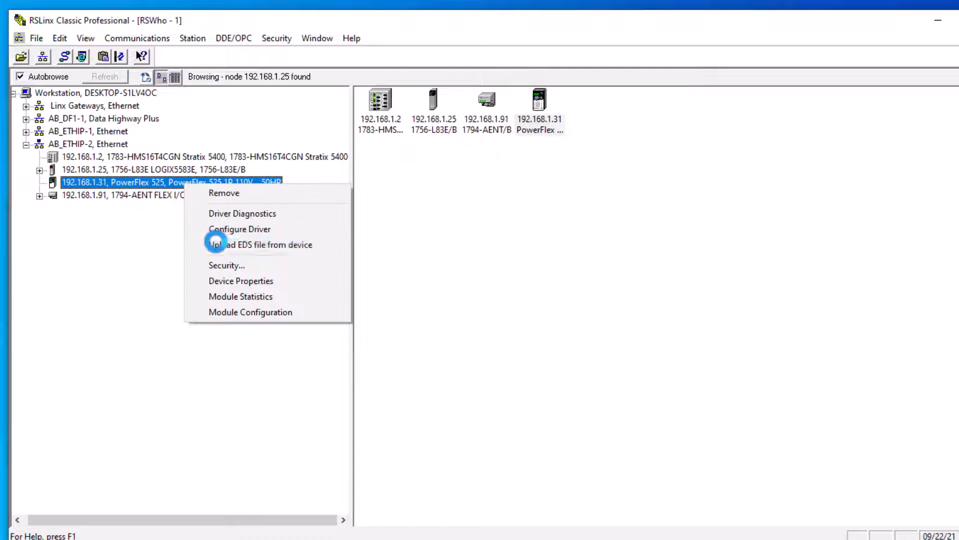
click(260, 244)
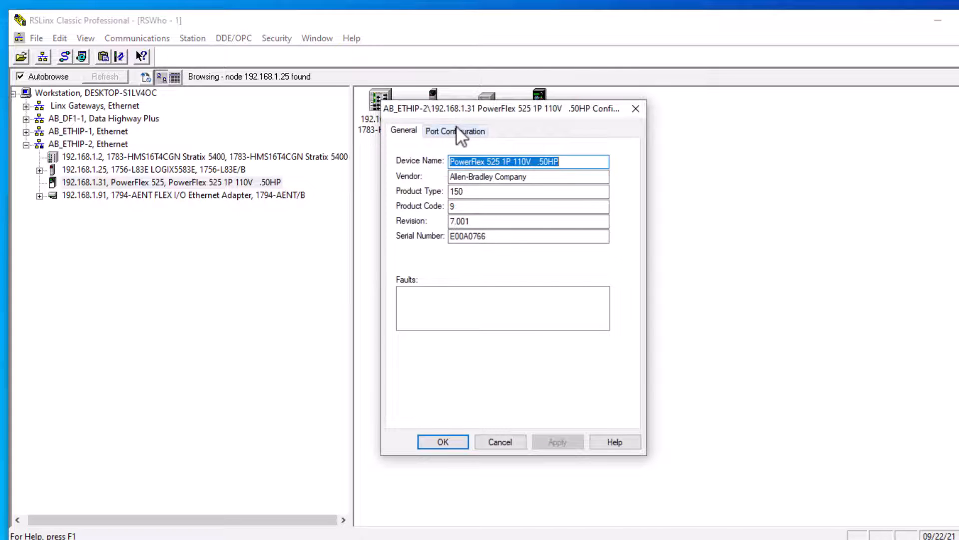
click(456, 131)
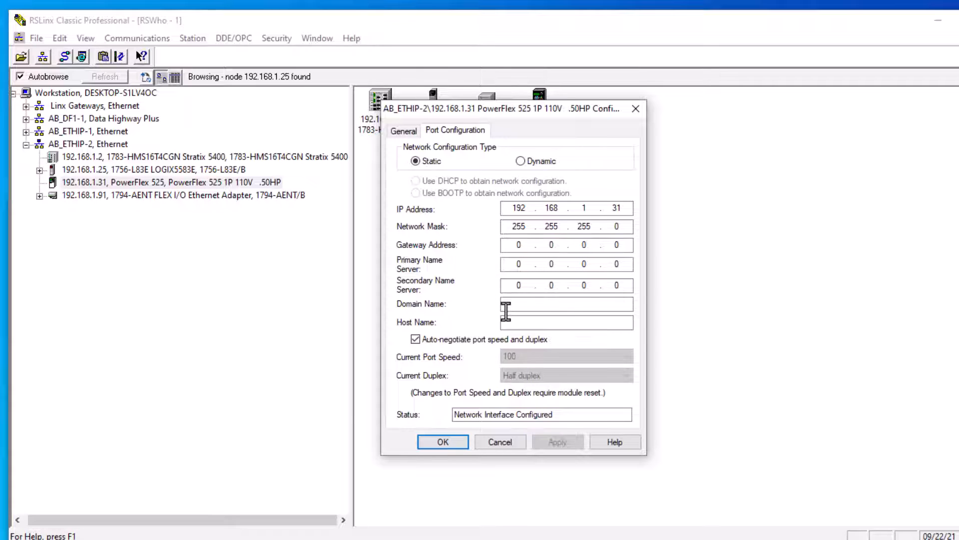
mouse_move(532, 224)
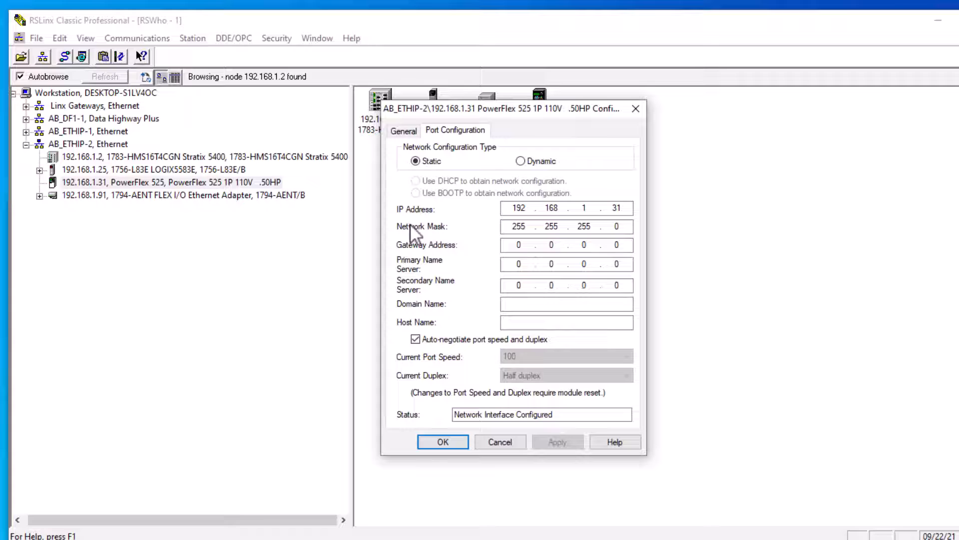
click(515, 226)
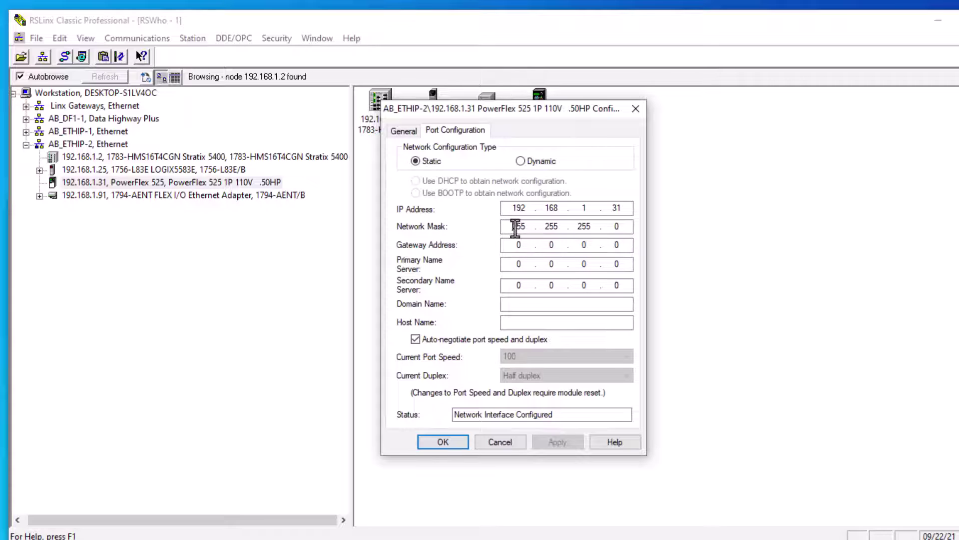
double_click(517, 226)
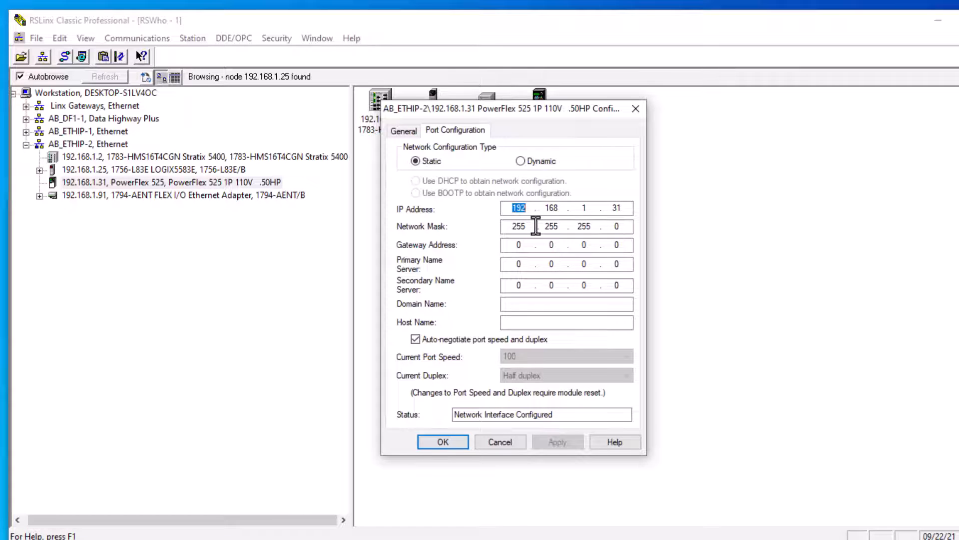
mouse_move(514, 246)
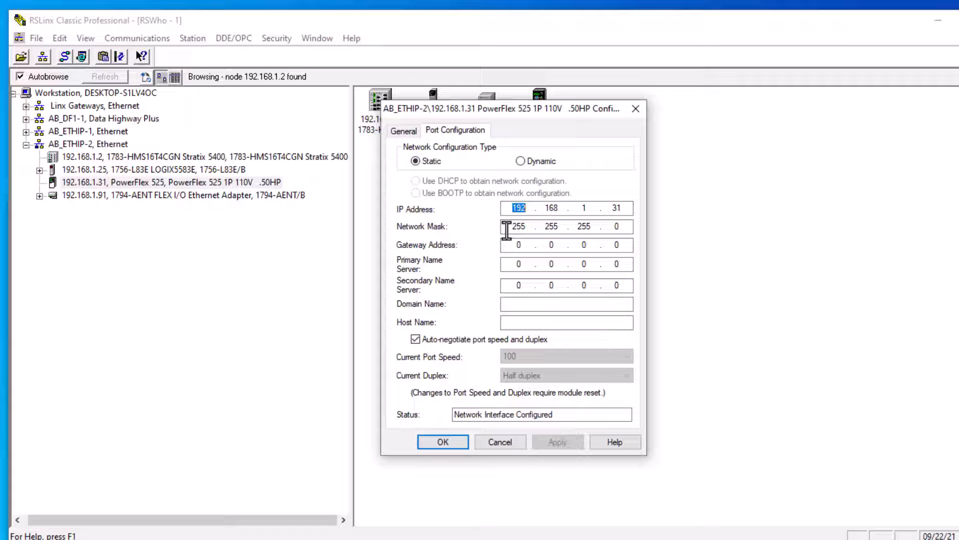
click(518, 226)
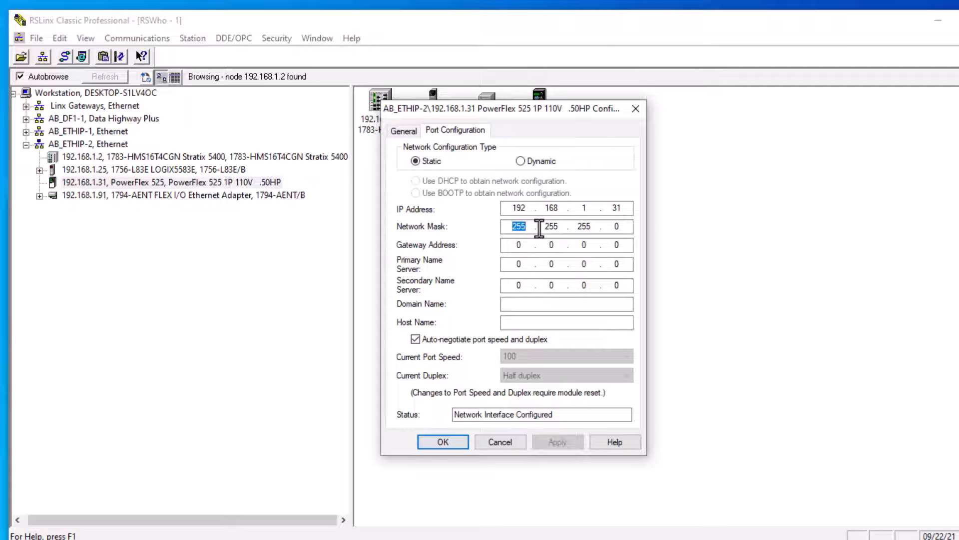
click(552, 227)
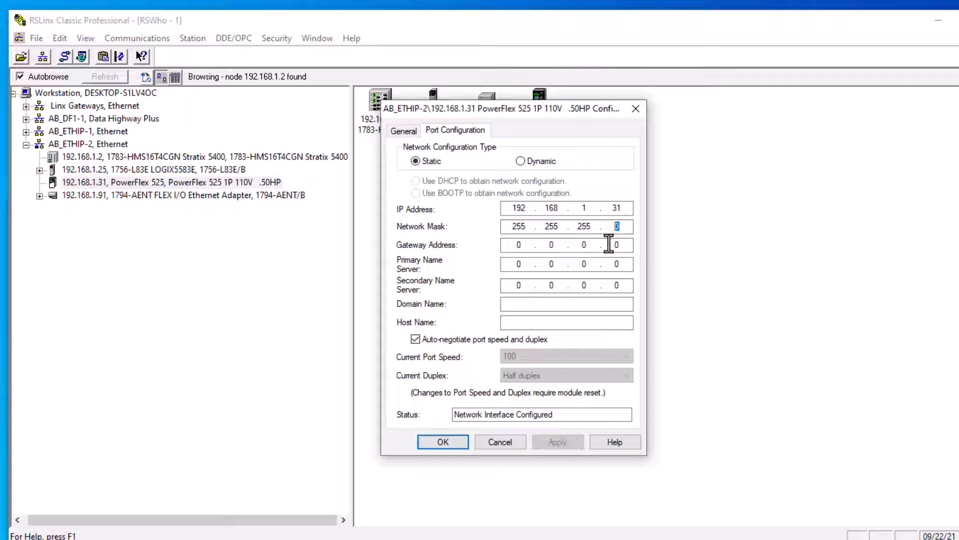
mouse_move(605, 252)
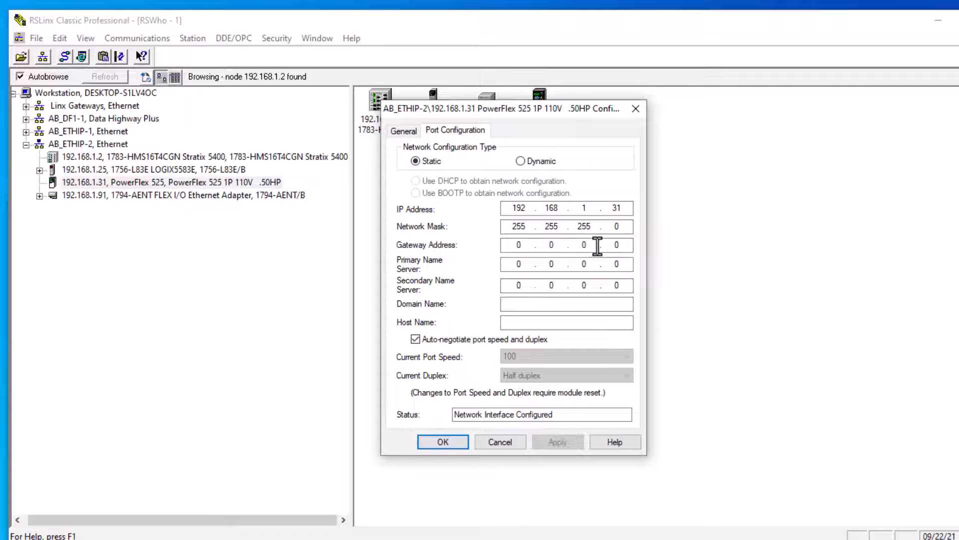
text(254)
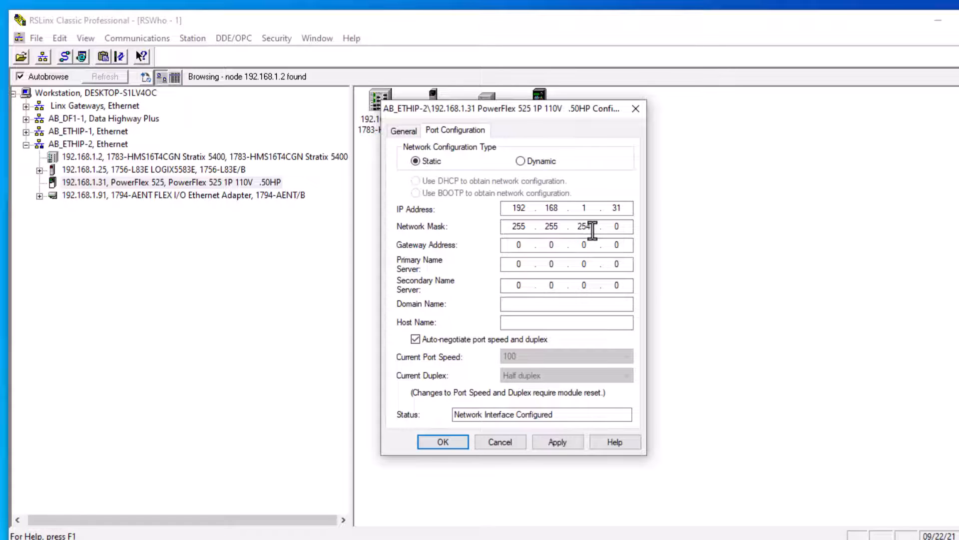
click(617, 225)
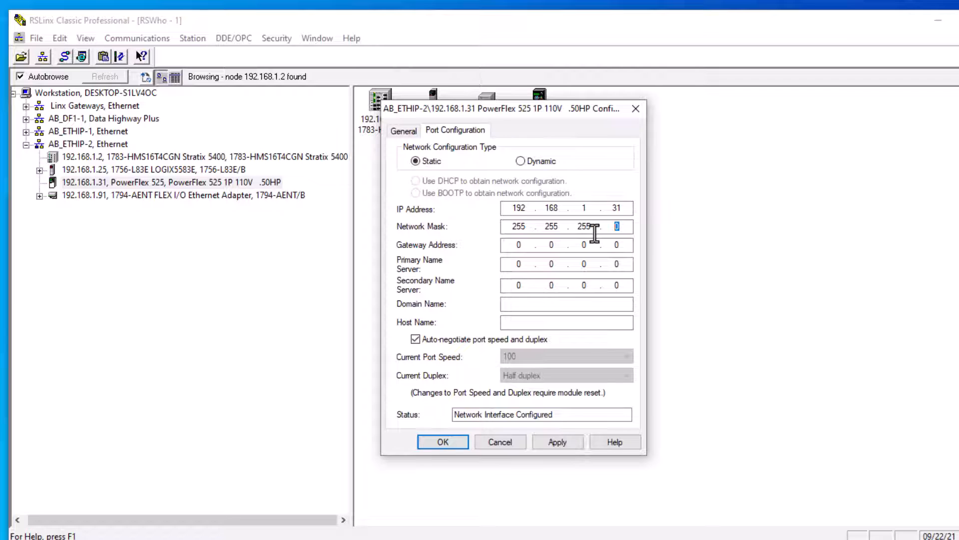
click(442, 441)
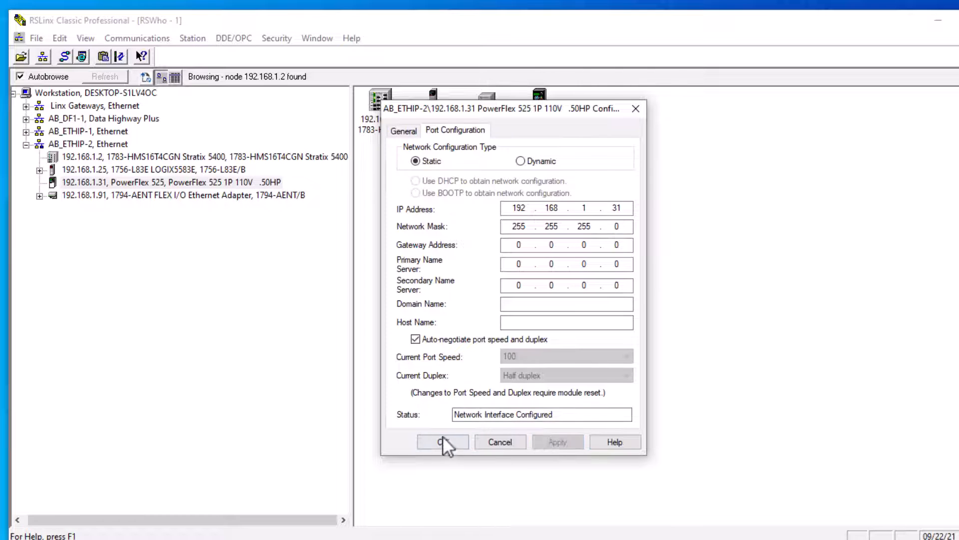
- Dismiss the drive properties with OK and reopen the PowerFlex 525 context menu in RSWho
click(443, 441)
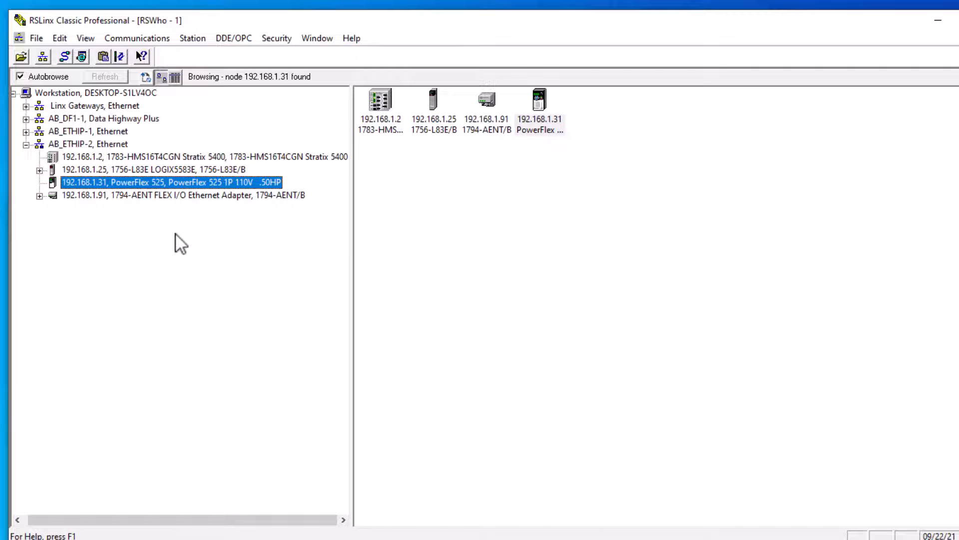
right_click(149, 182)
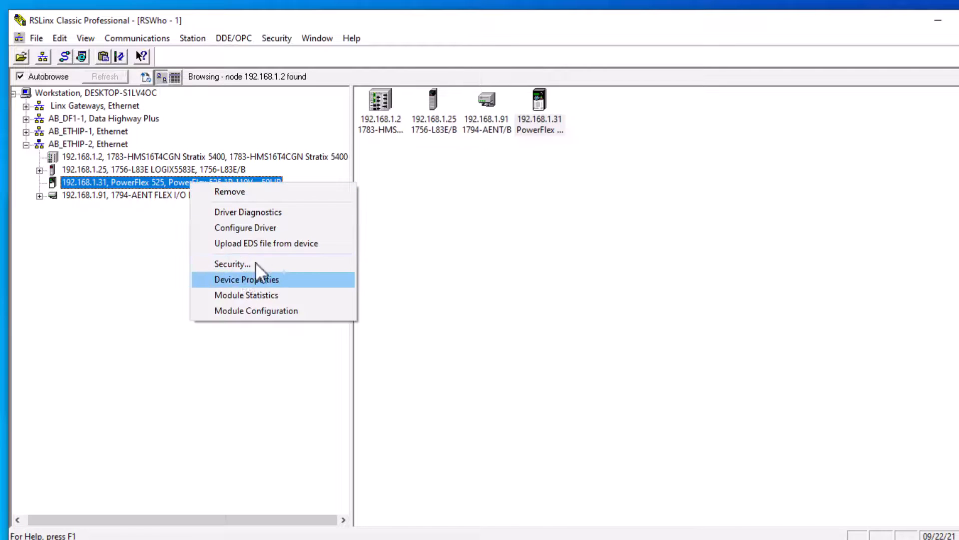
mouse_move(266, 243)
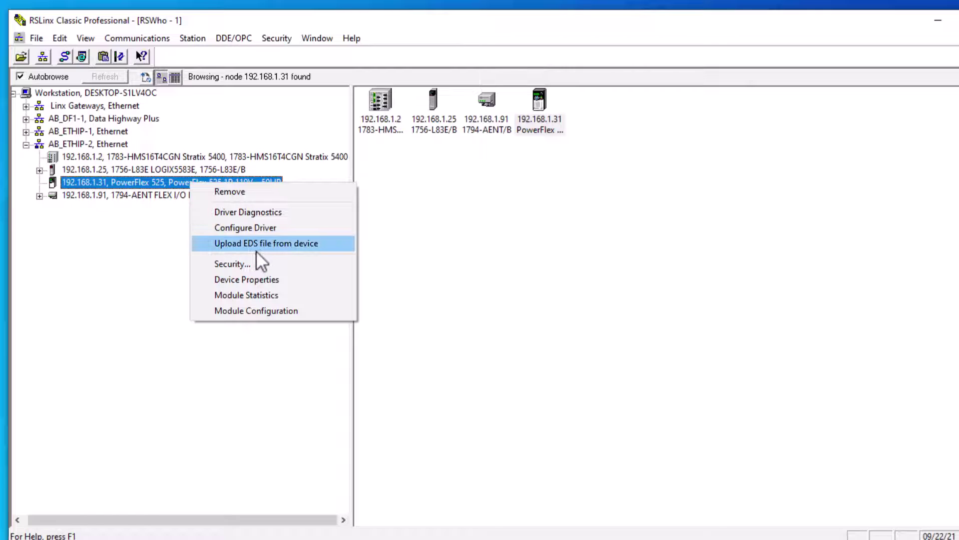